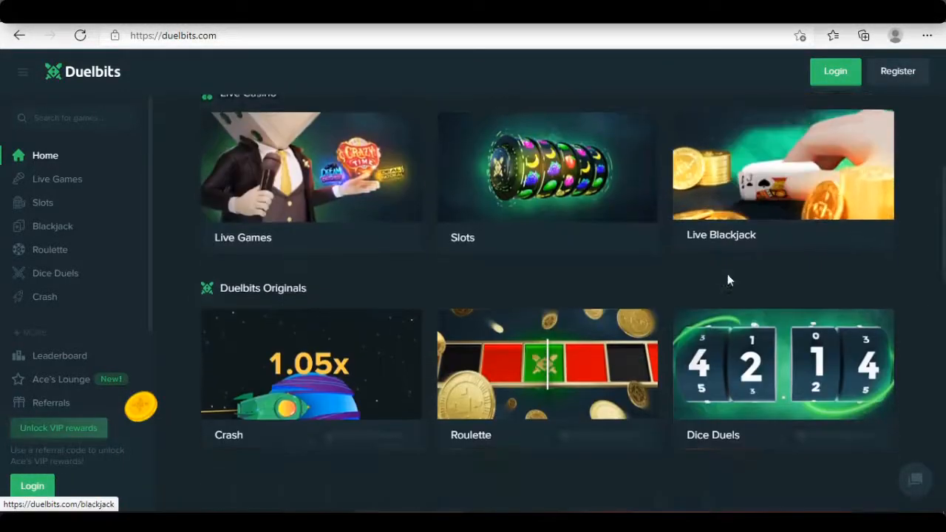
Register a new account with username, email and password, landing signed in on the home page
scroll(down, 3)
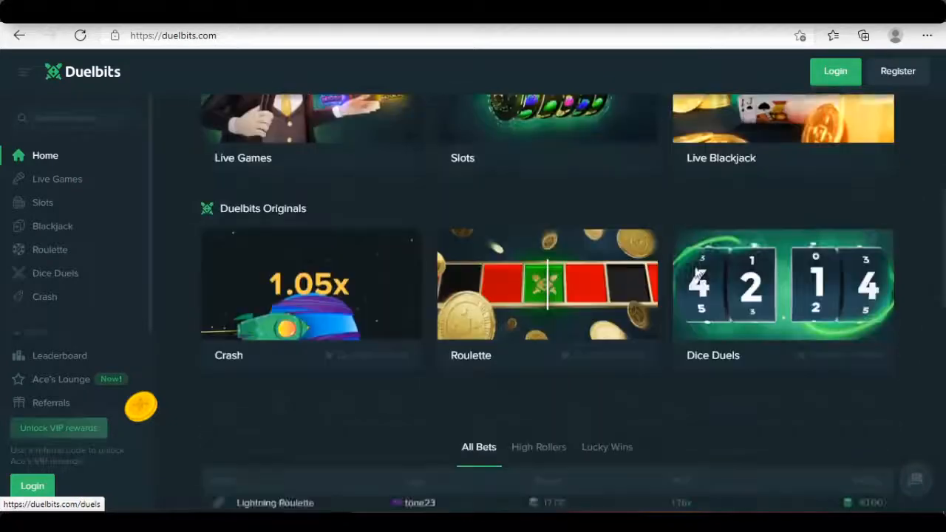
scroll(down, 3)
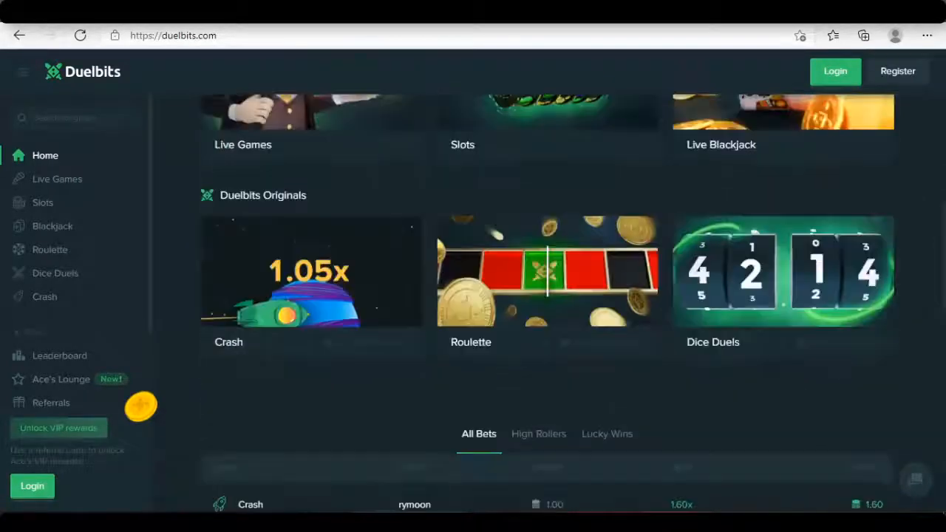
scroll(up, 3)
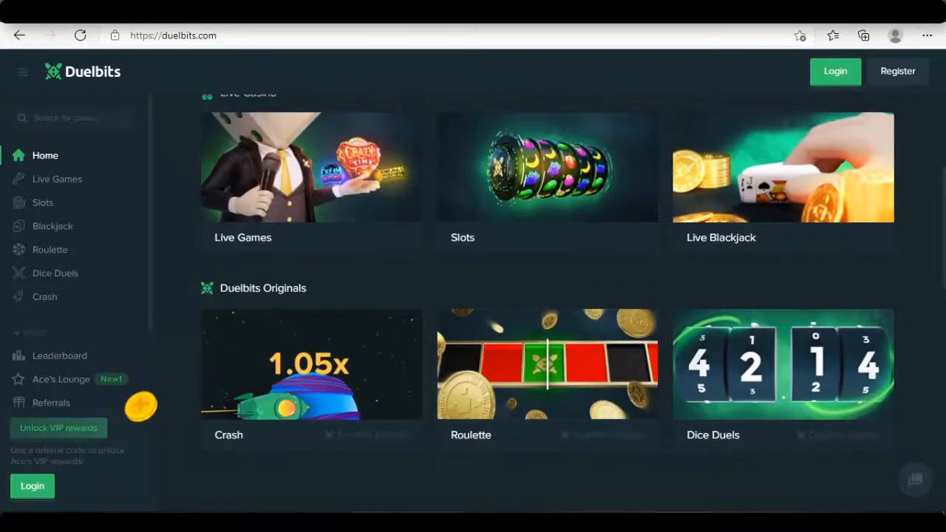
scroll(up, 3)
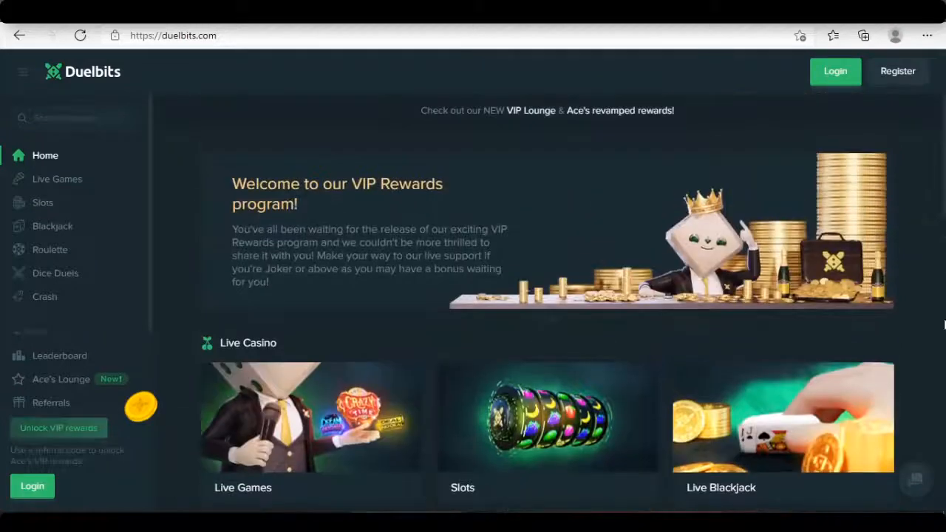
click(897, 71)
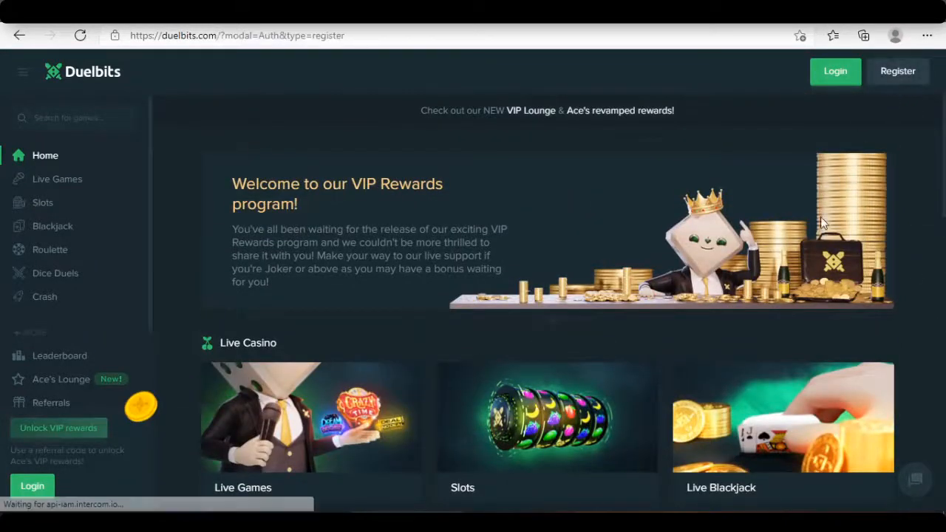
click(897, 71)
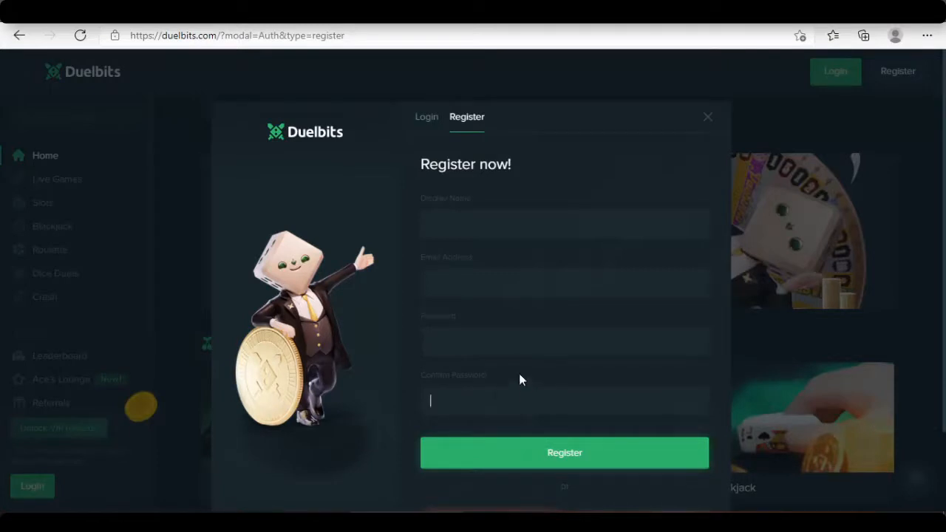
scroll(down, 3)
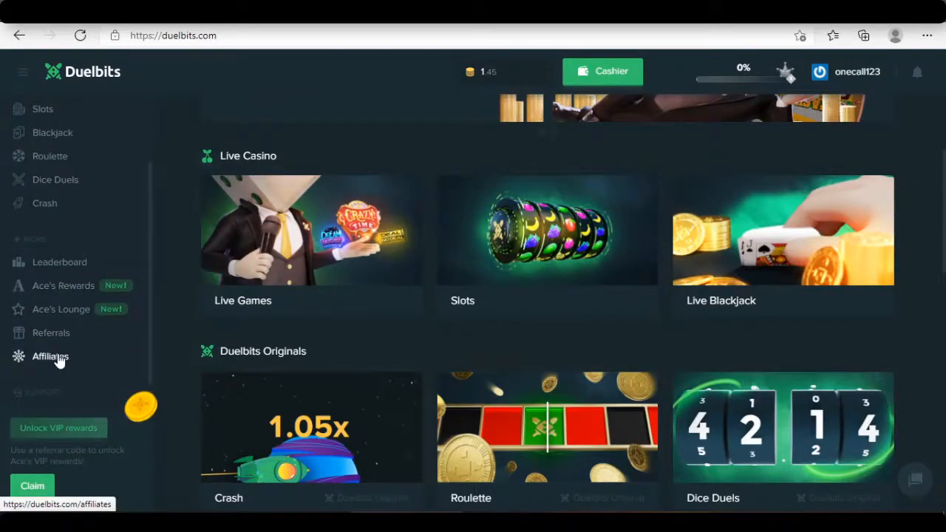
Open the Affiliates page showing the referral code, link and zero earnings
click(50, 356)
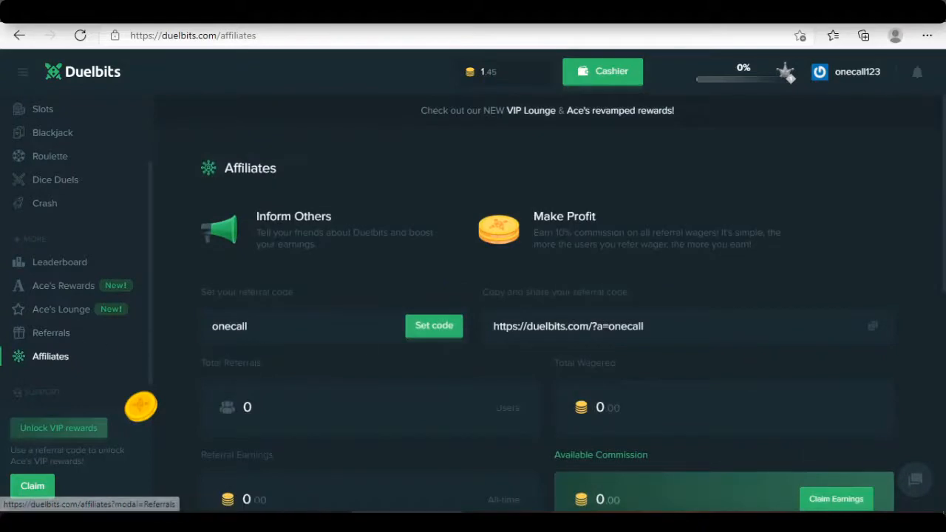
mouse_move(426, 367)
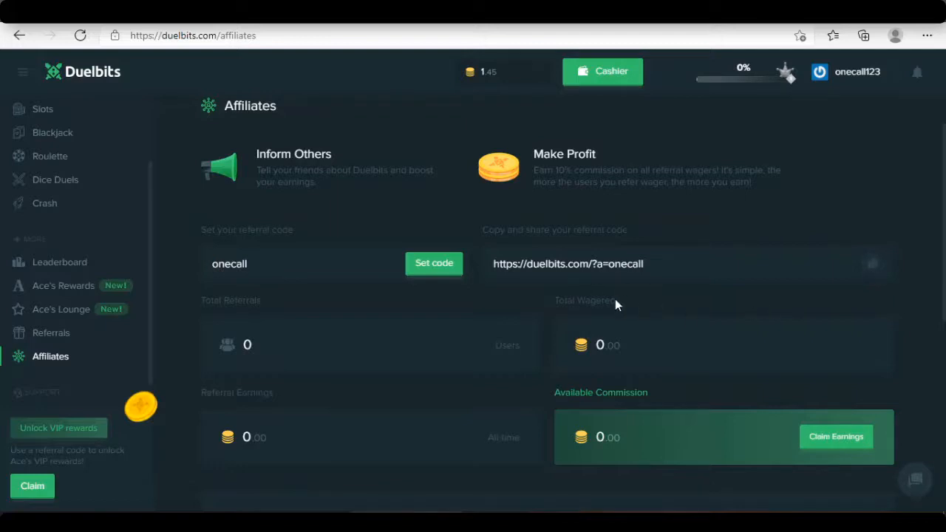
mouse_move(706, 405)
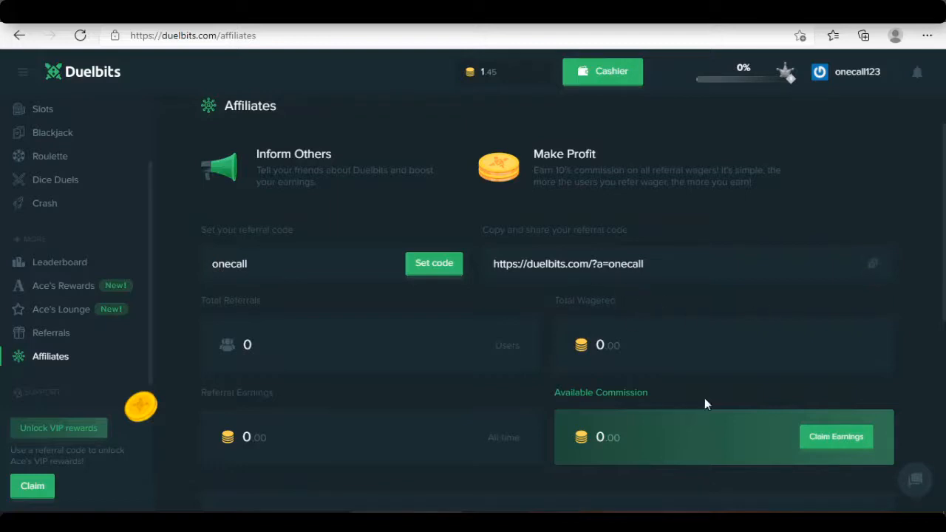
mouse_move(79, 101)
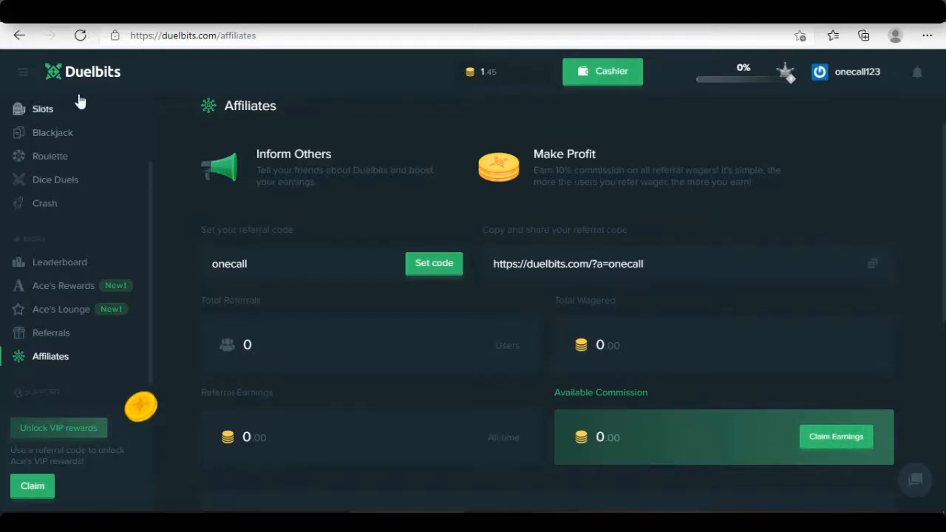
Open the cashier's Deposit tab and choose Litecoin to show its address and QR code
click(603, 71)
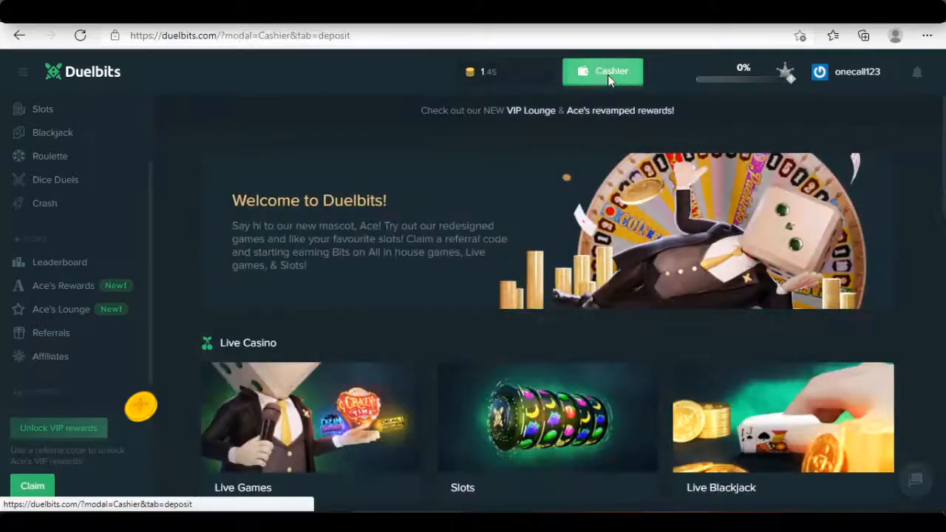
click(603, 71)
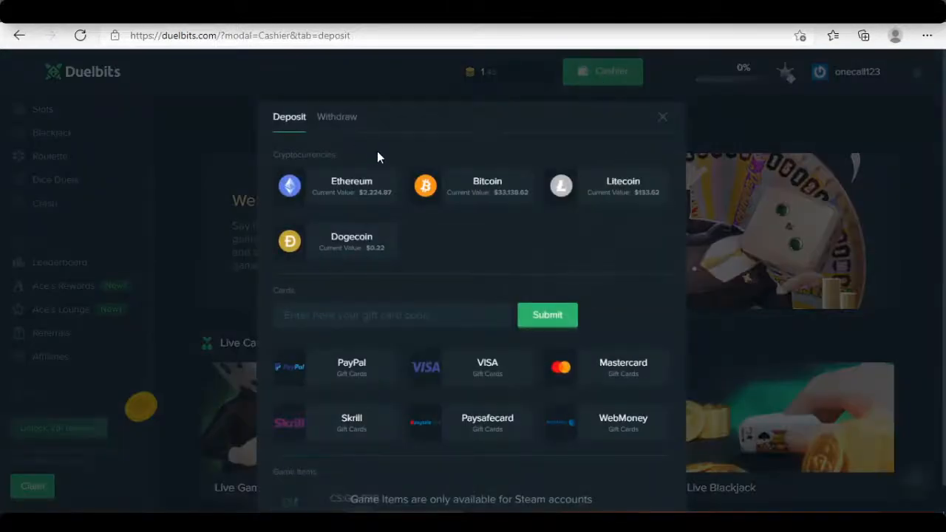
mouse_move(402, 207)
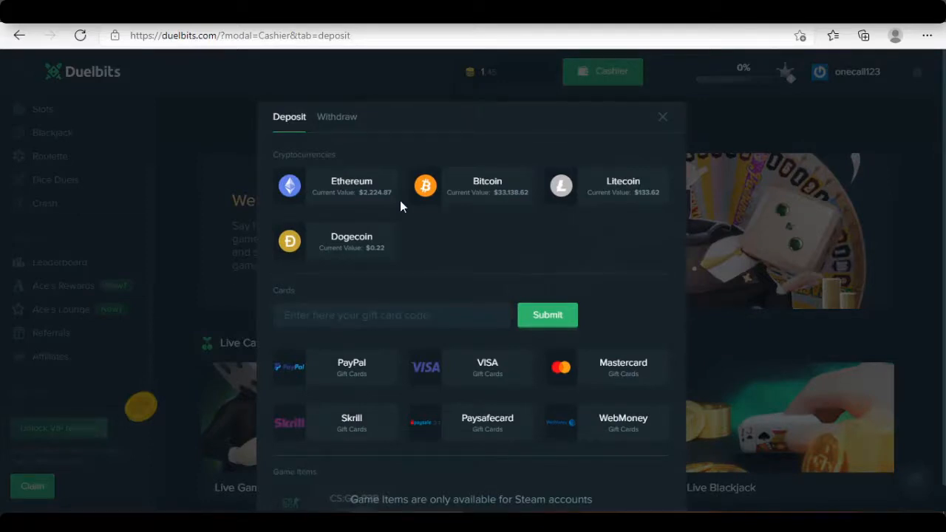
mouse_move(427, 210)
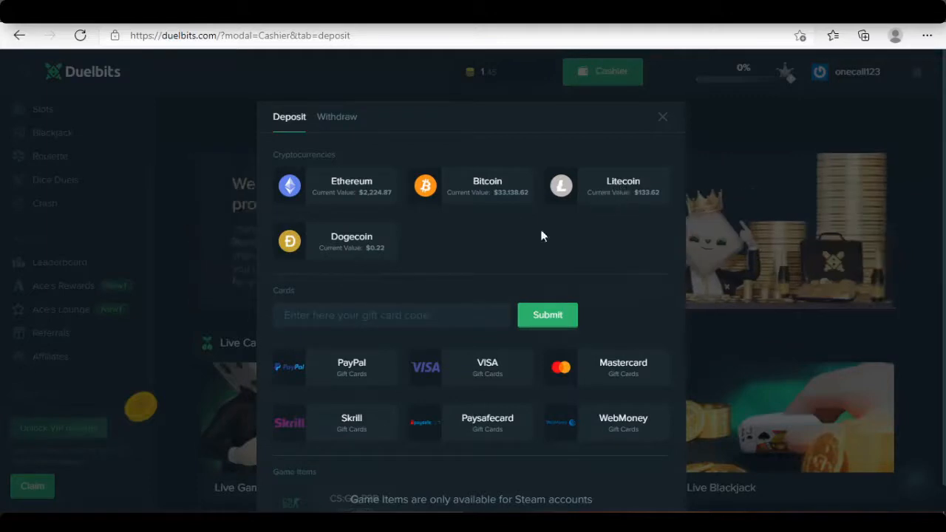
mouse_move(353, 248)
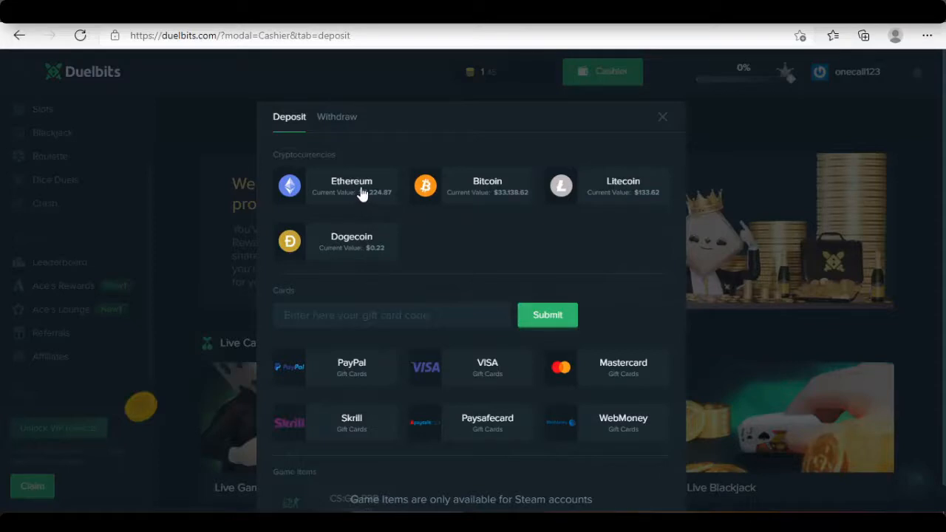
mouse_move(585, 190)
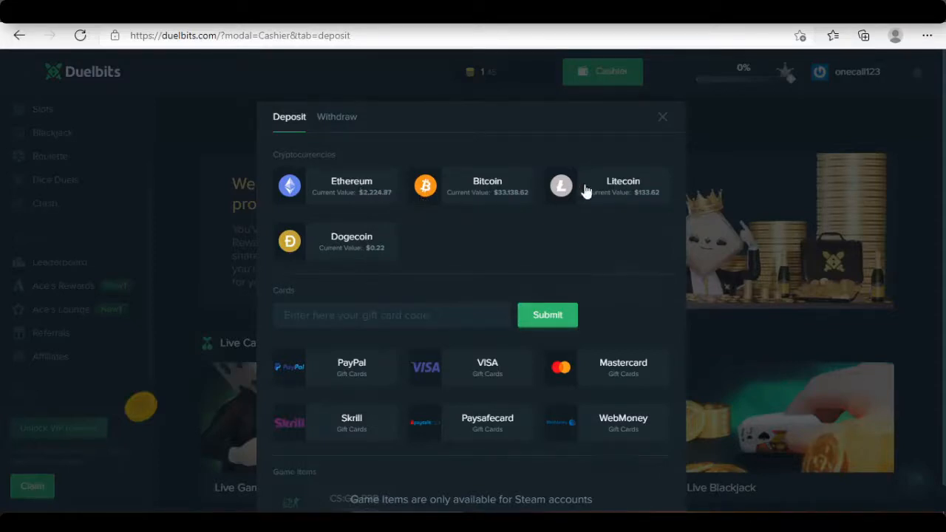
click(606, 186)
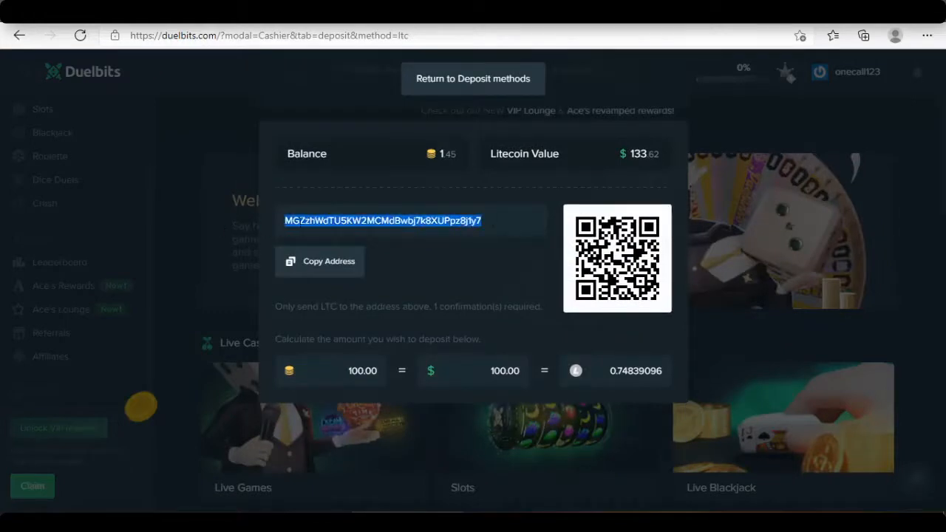
View the Litecoin withdrawal form, then return to the withdrawal cryptocurrency list
click(319, 260)
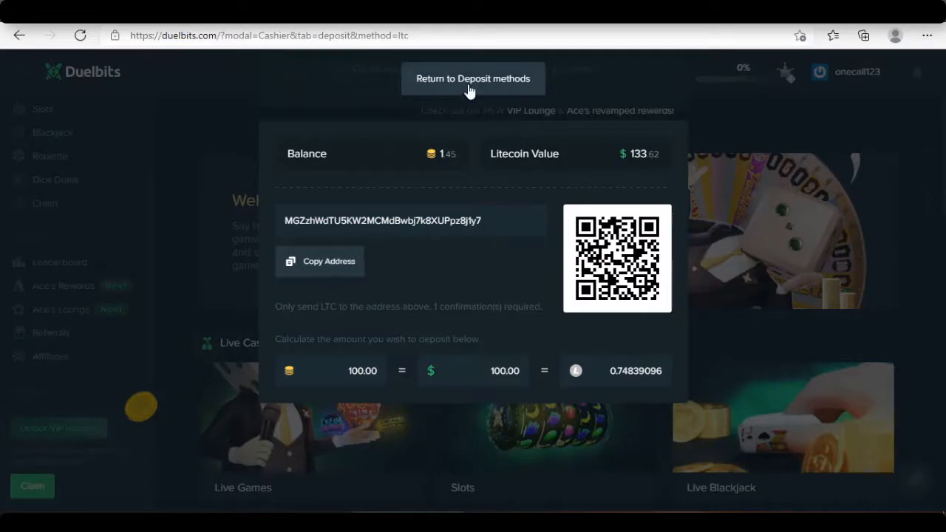
click(473, 79)
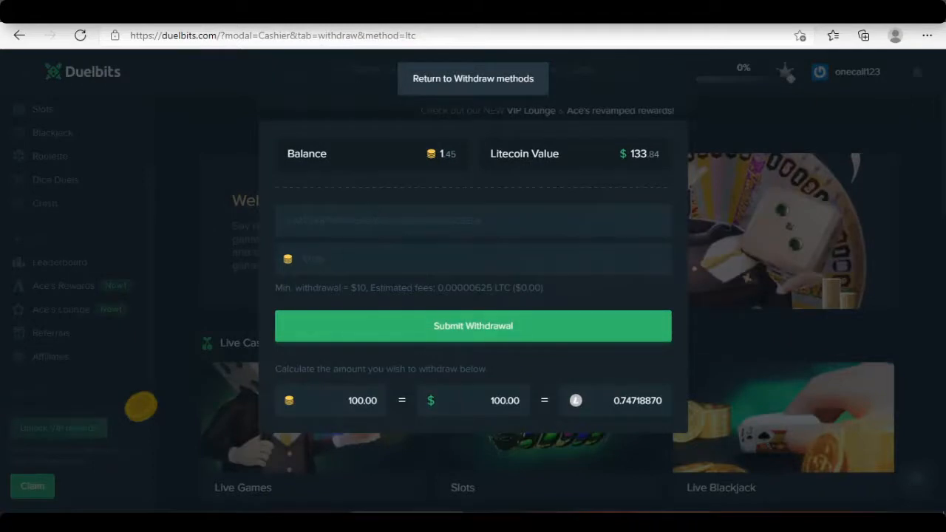
mouse_move(484, 201)
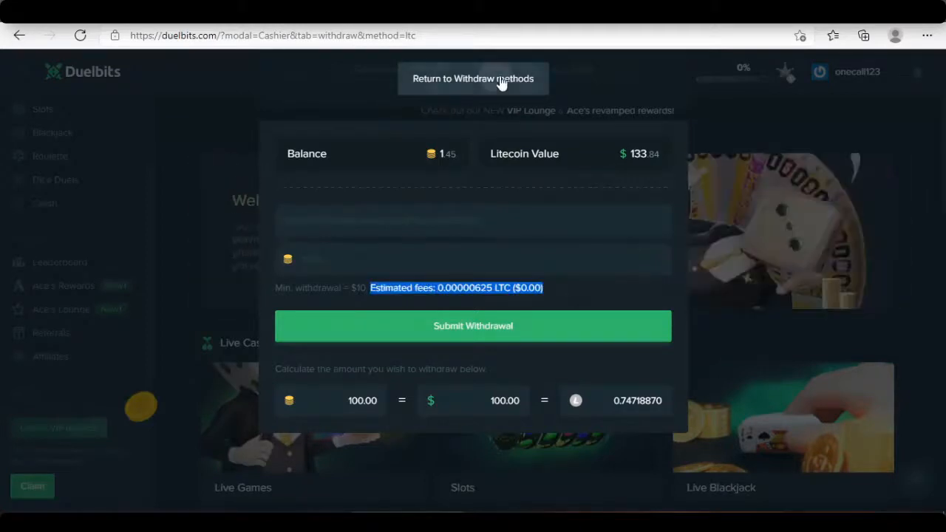
click(473, 78)
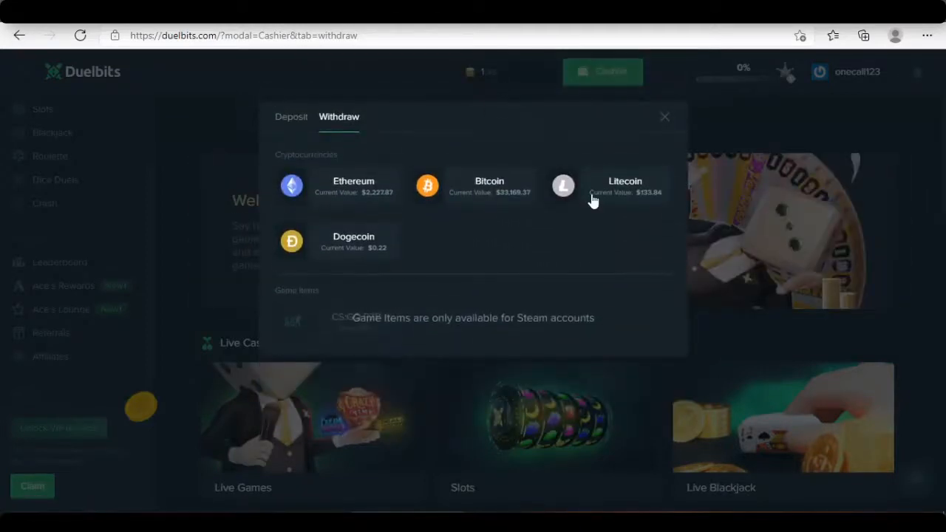
click(664, 117)
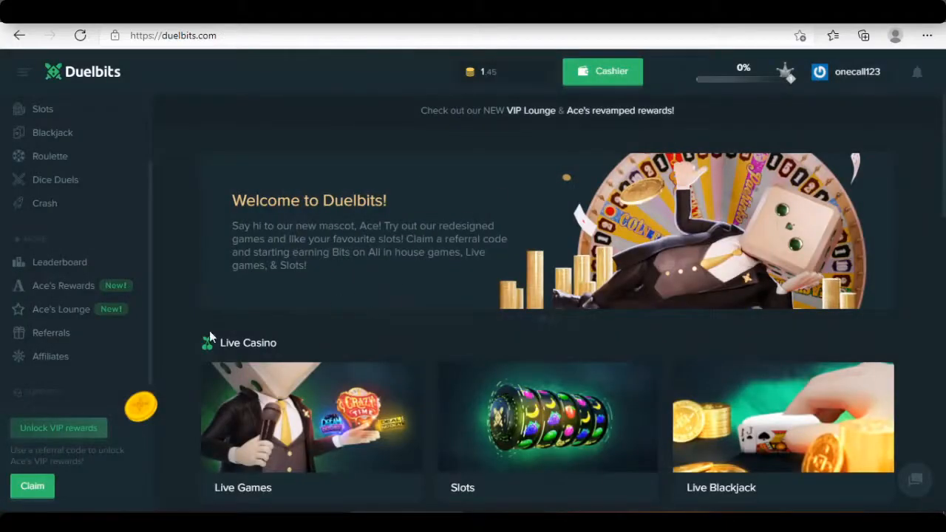
mouse_move(266, 322)
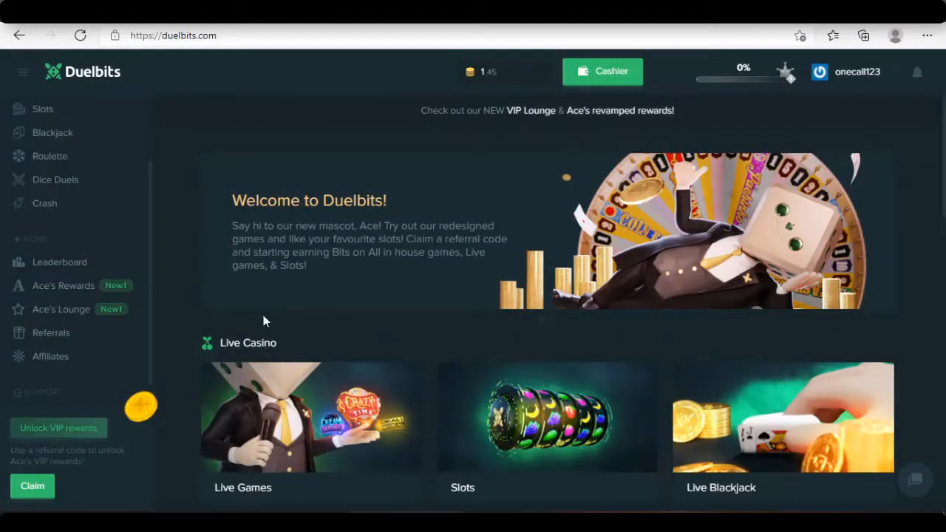
mouse_move(280, 316)
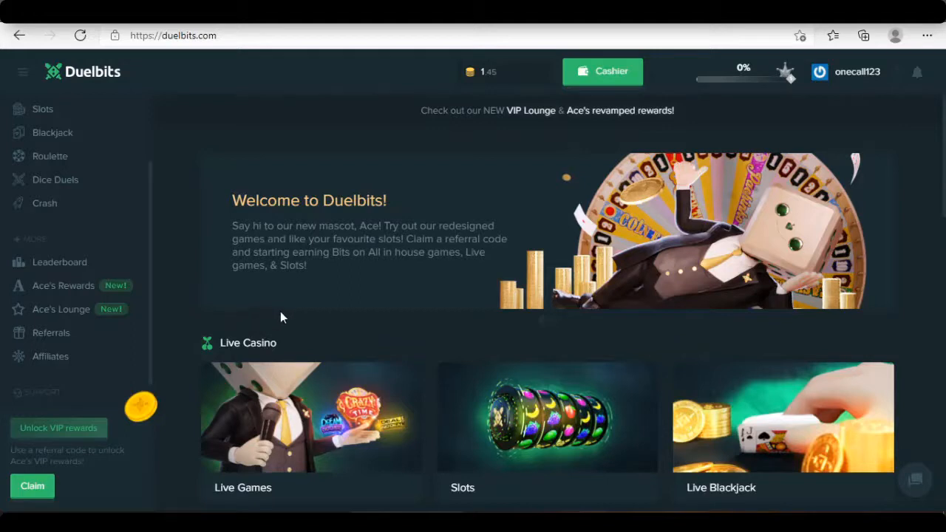
scroll(down, 3)
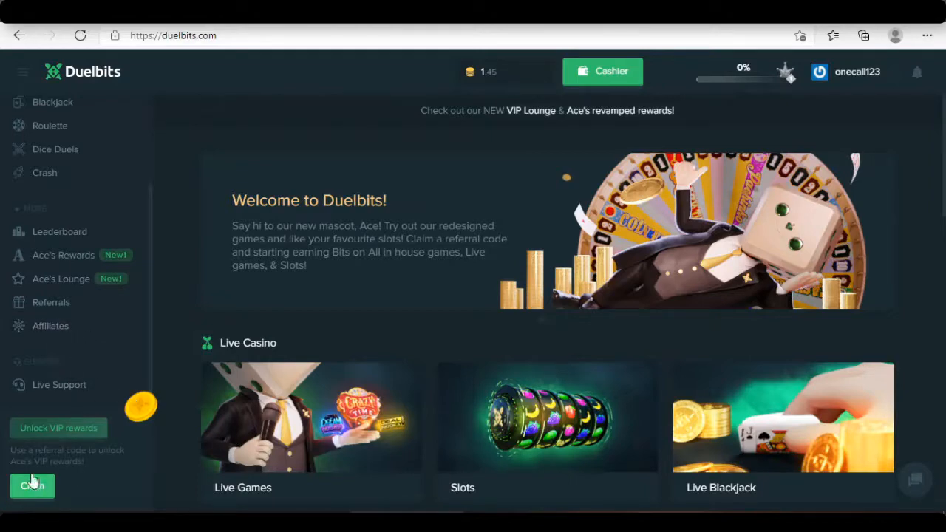
mouse_move(133, 362)
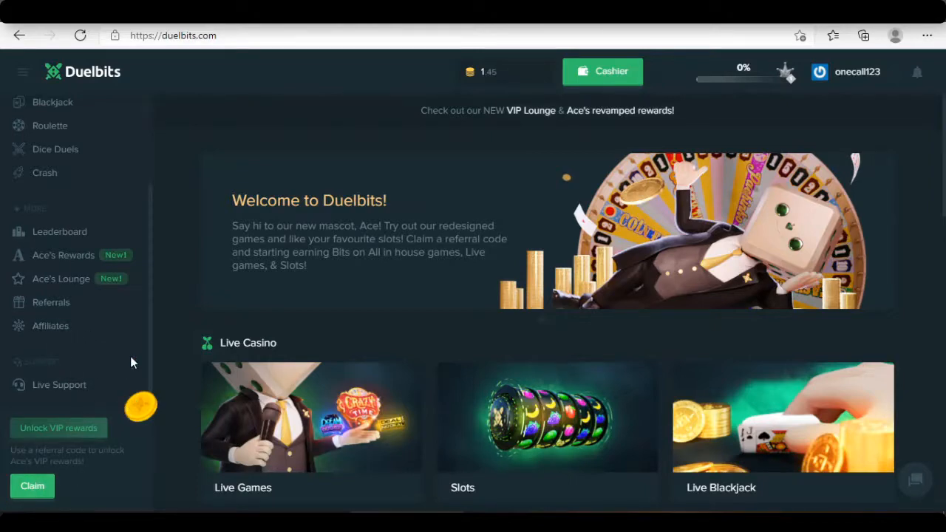
Open Ace's Lounge and scroll through its VIP tiers, services and leveling bonus rewards
click(62, 278)
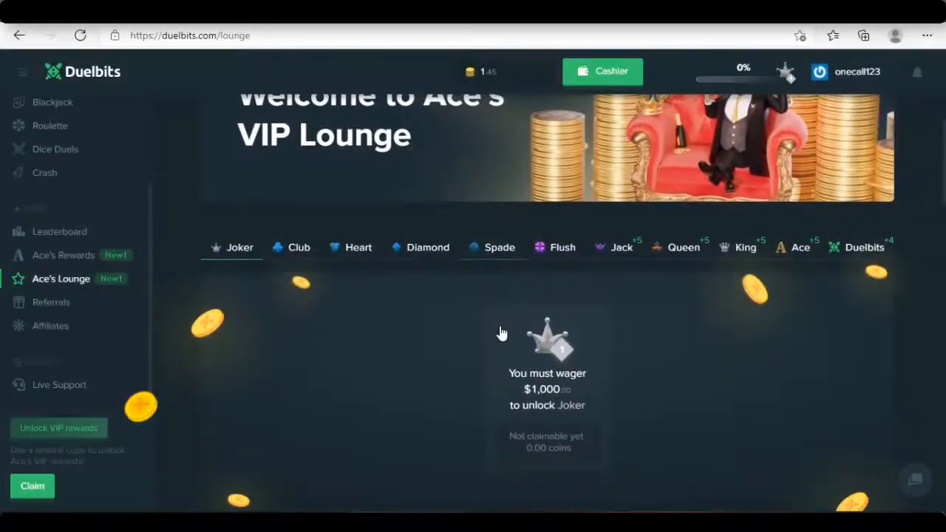
scroll(down, 3)
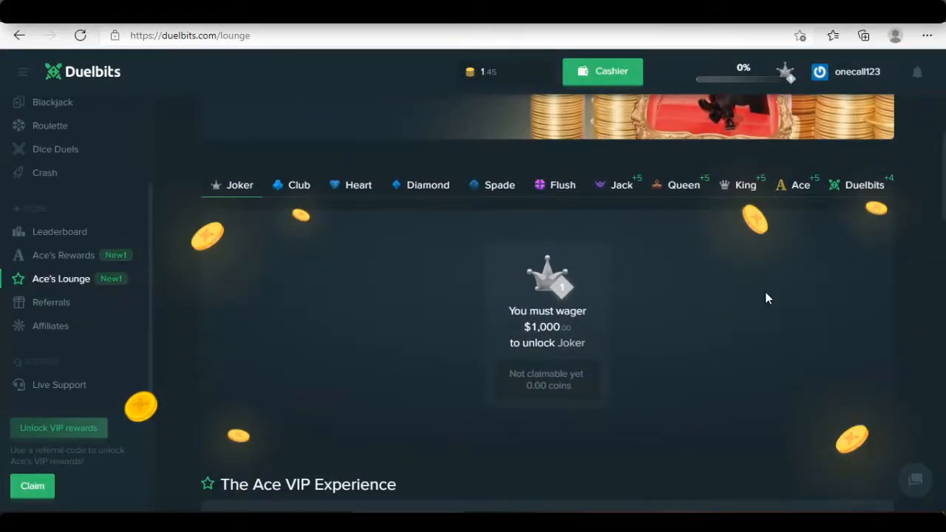
scroll(down, 3)
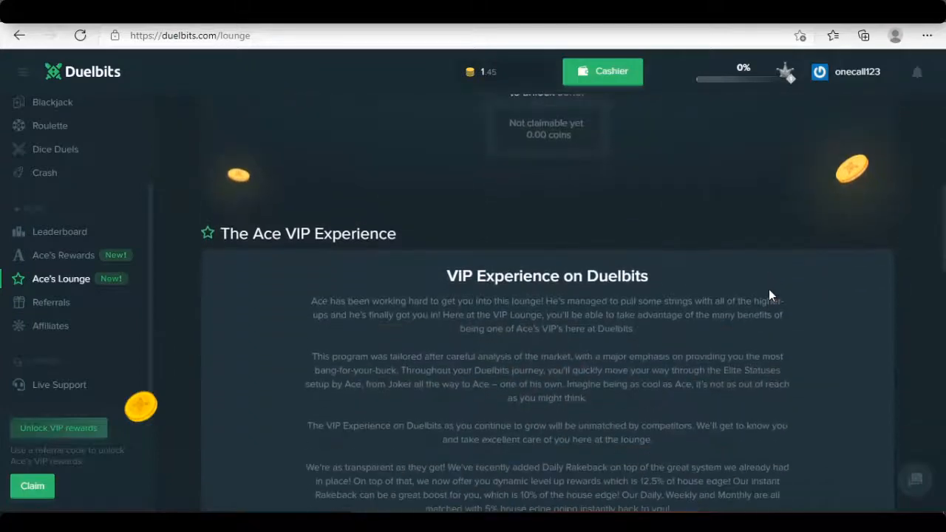
scroll(down, 3)
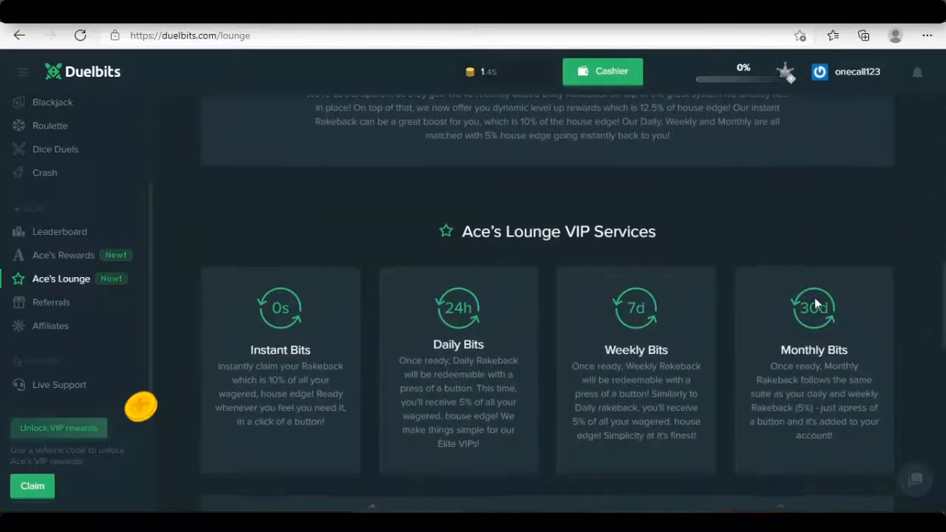
scroll(down, 3)
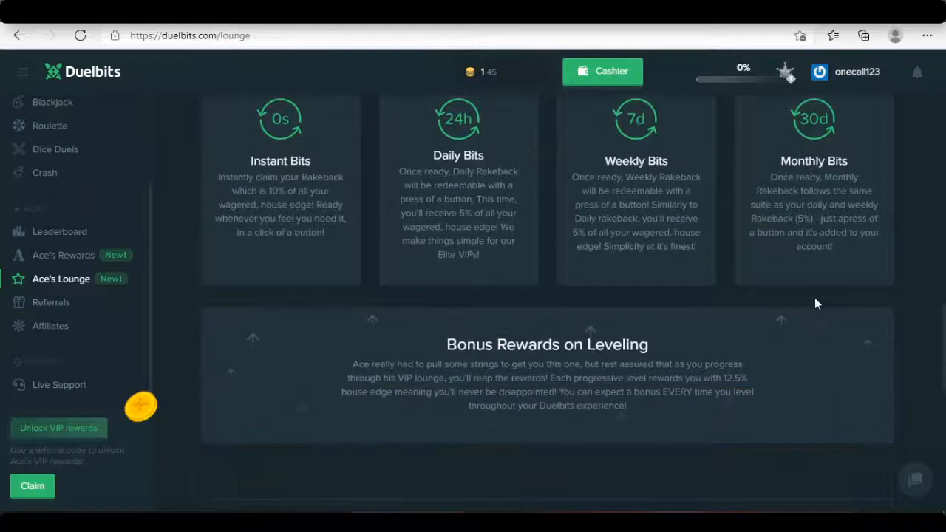
scroll(down, 3)
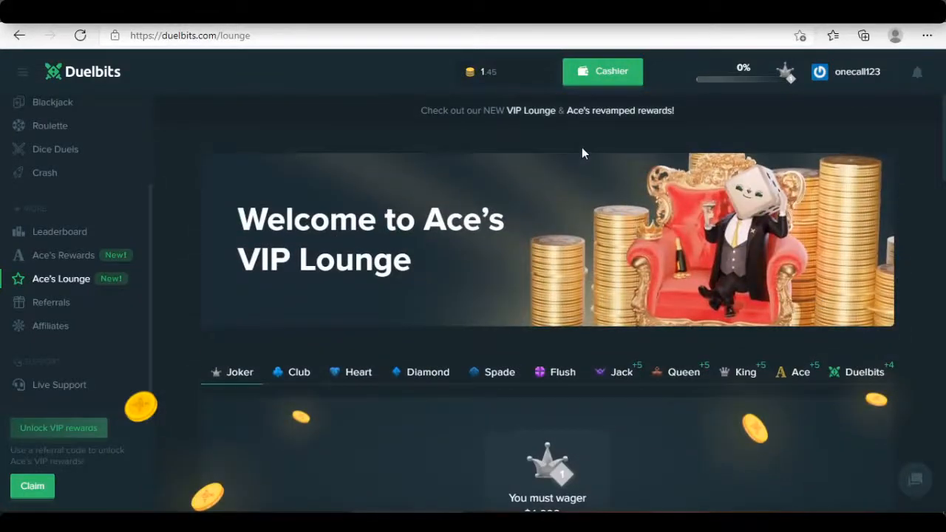
mouse_move(632, 118)
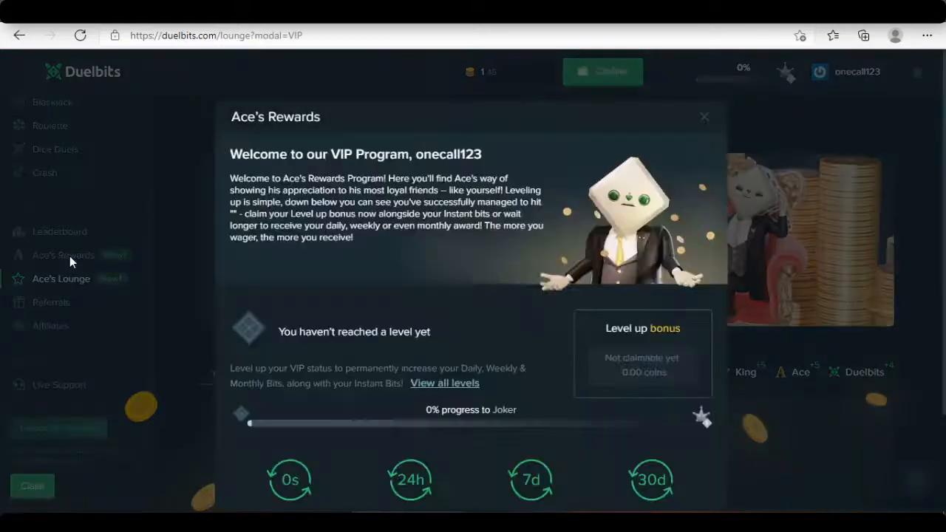
Close Ace's Rewards, return home and open Dice Duels from the Duelbits Originals section
scroll(down, 3)
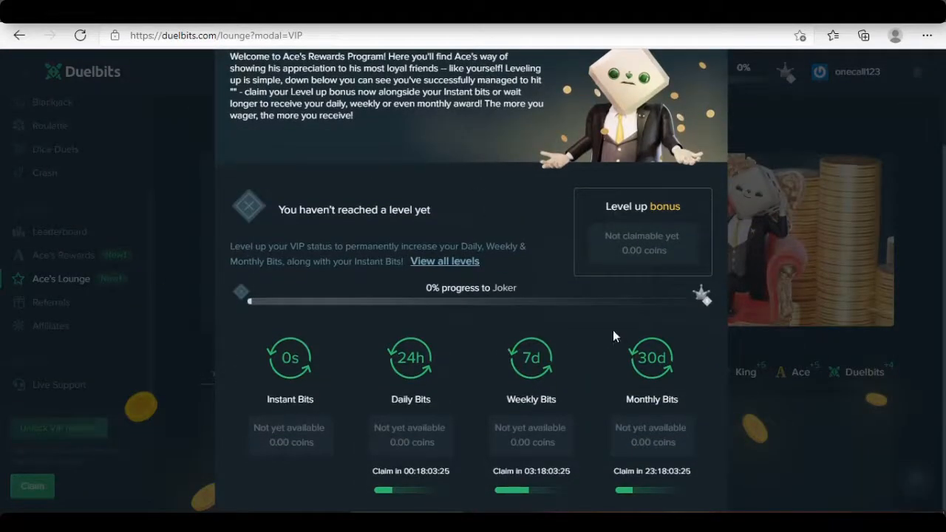
mouse_move(790, 328)
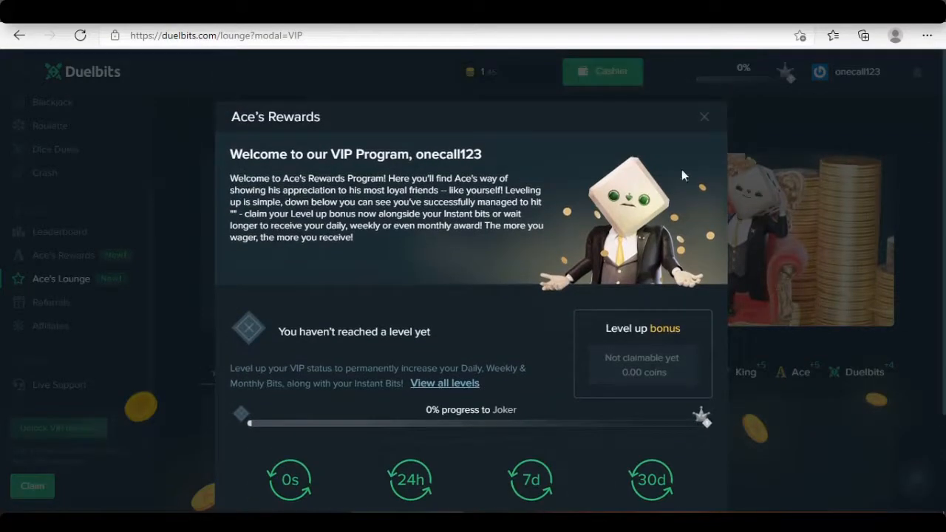
click(704, 117)
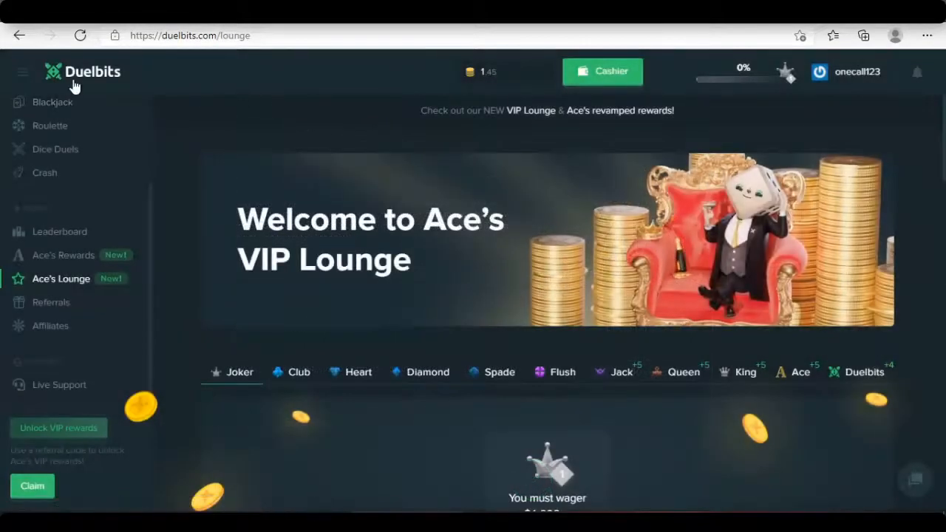
click(83, 71)
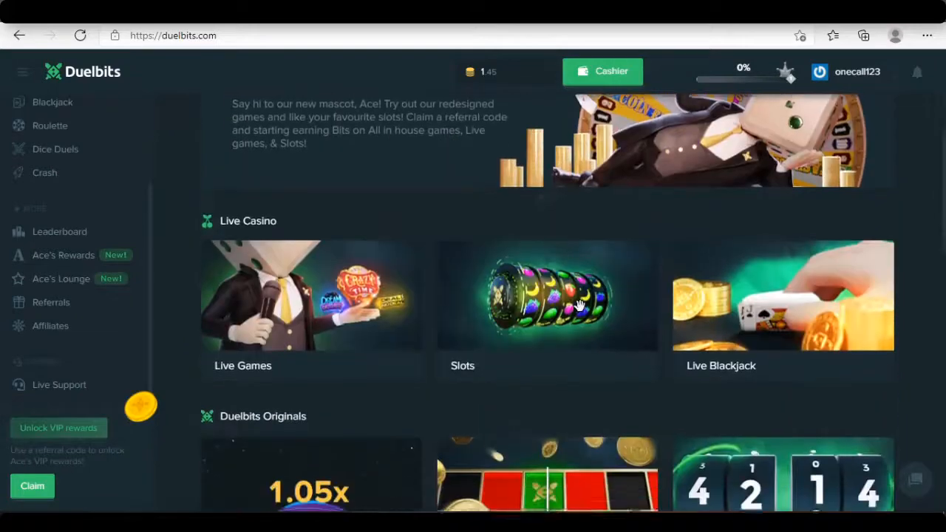
scroll(down, 3)
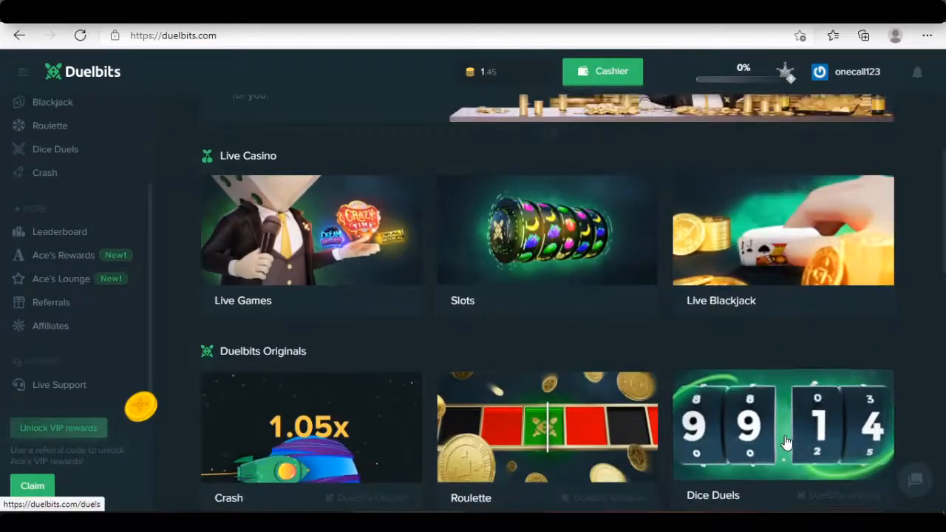
scroll(down, 3)
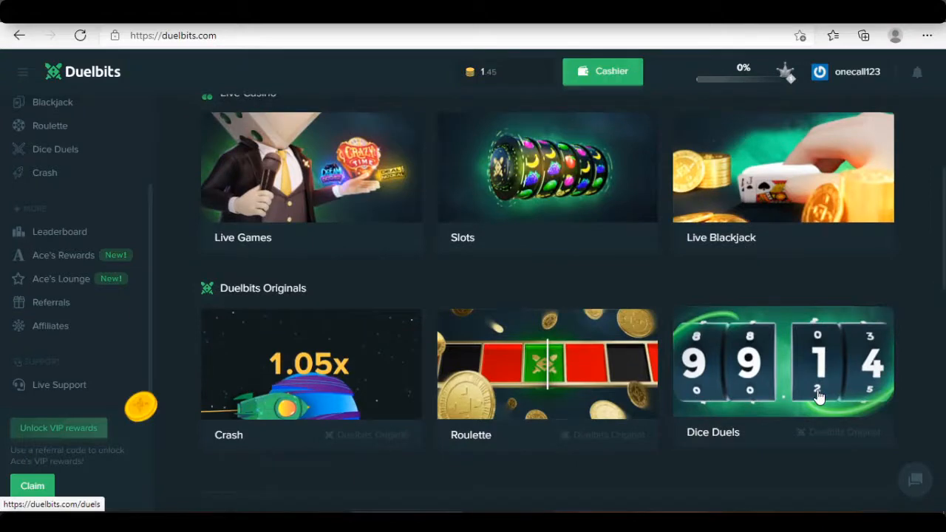
click(782, 363)
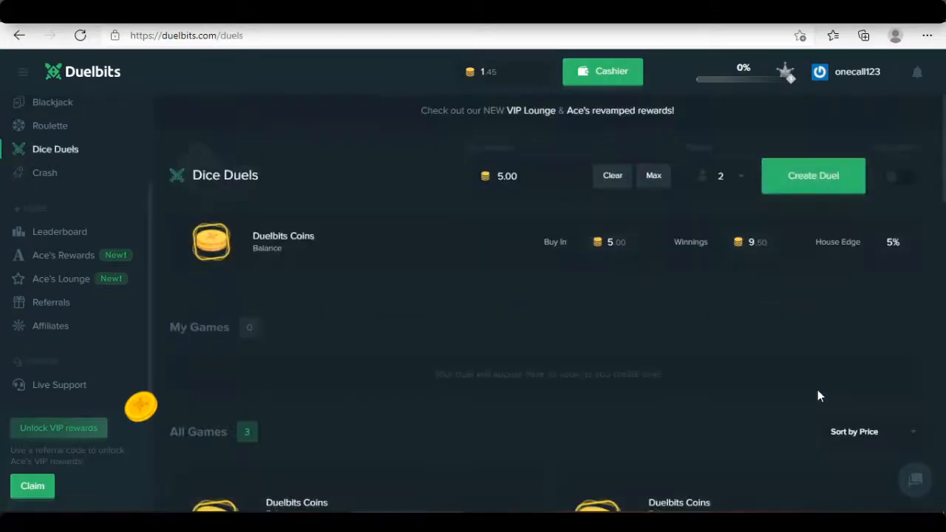
Create a 0.1-coin dice duel, call the bot and win it, then return home
click(612, 175)
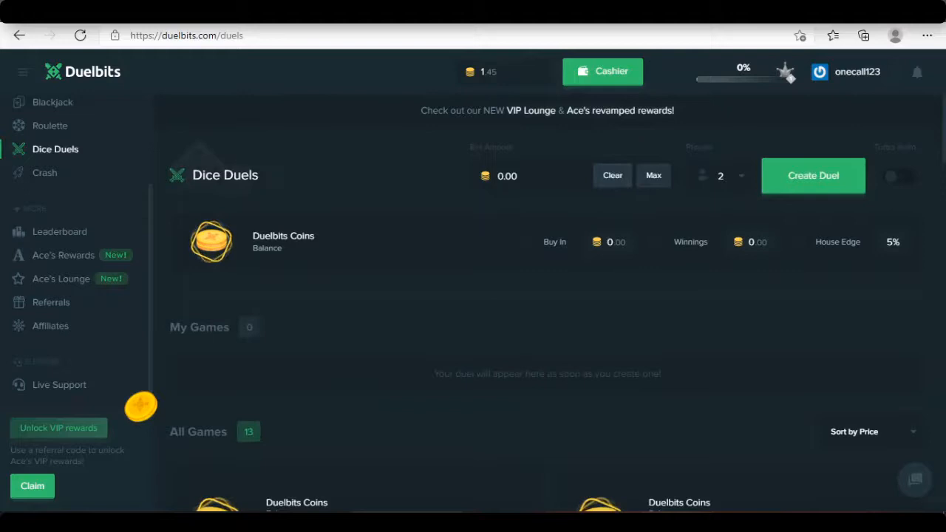
click(507, 176)
text(0.1)
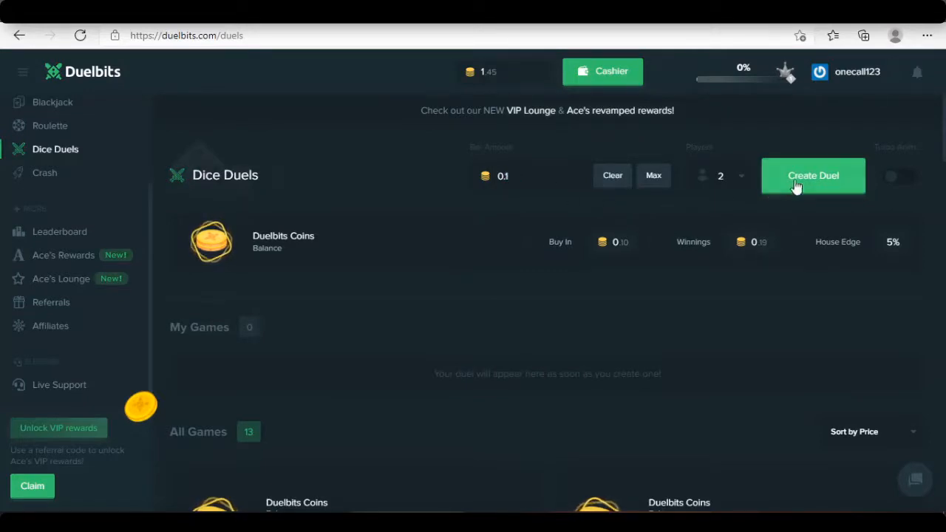
click(813, 176)
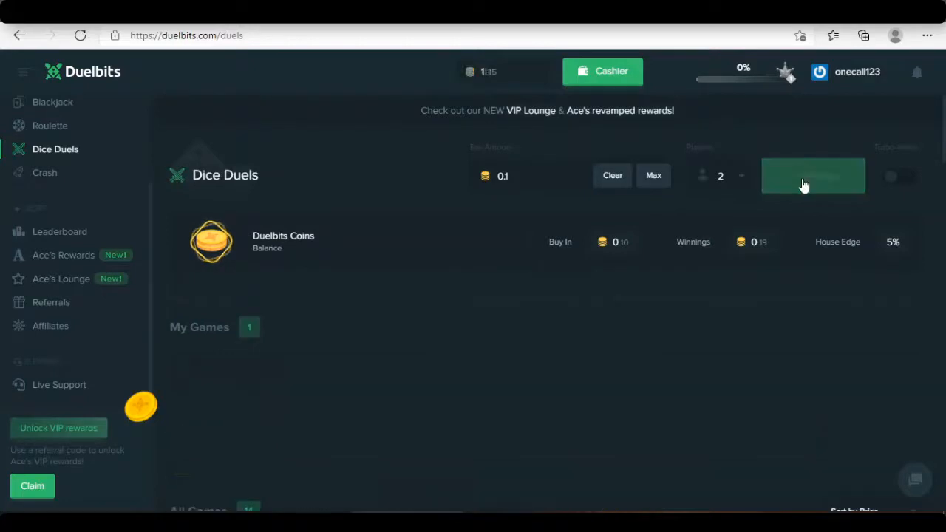
click(813, 175)
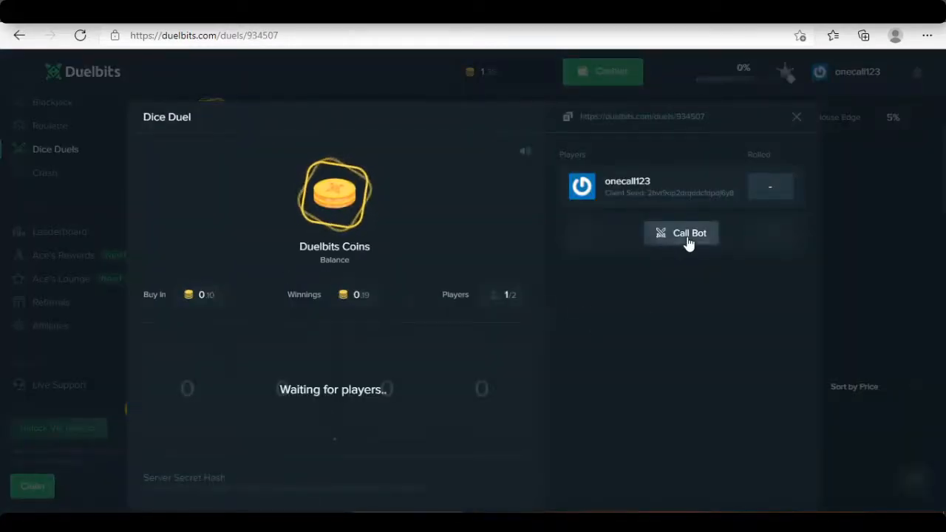
click(681, 234)
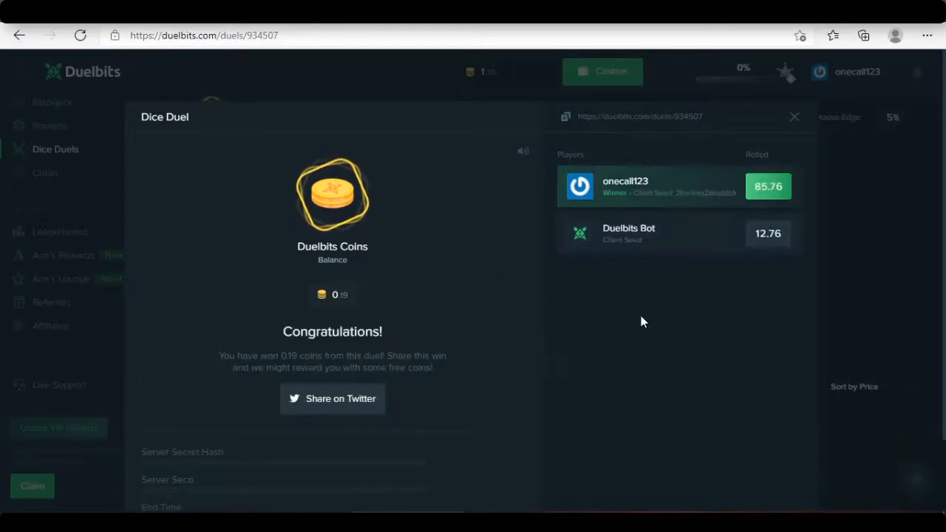
click(793, 117)
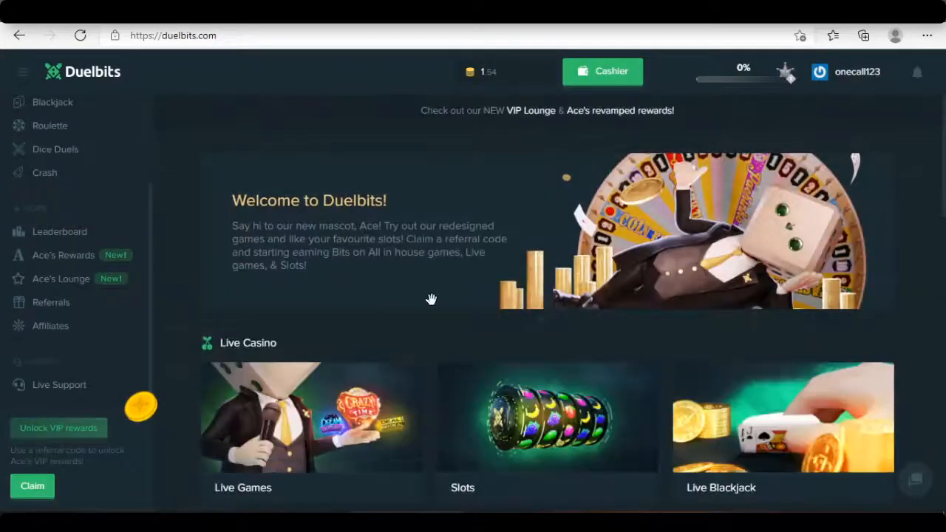
Leave Roulette for the home page and scroll to the Duelbits Originals games
scroll(down, 3)
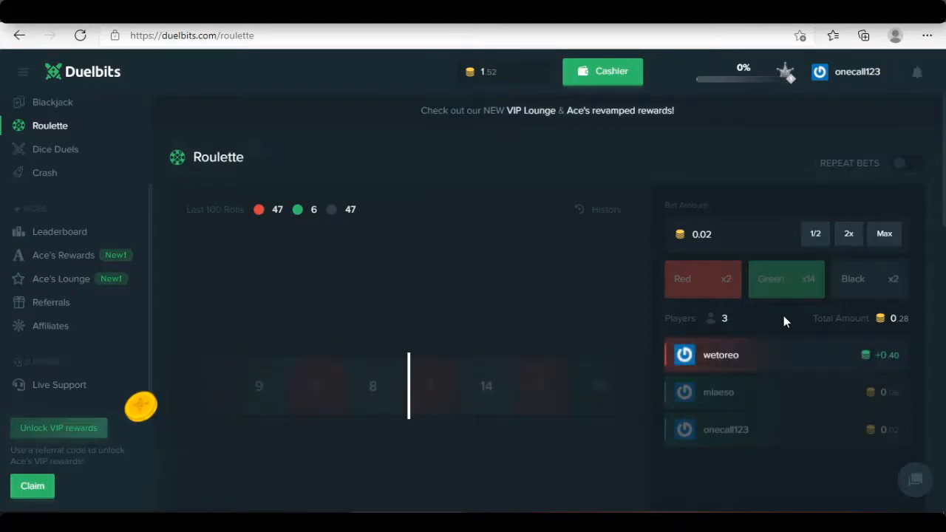
click(83, 71)
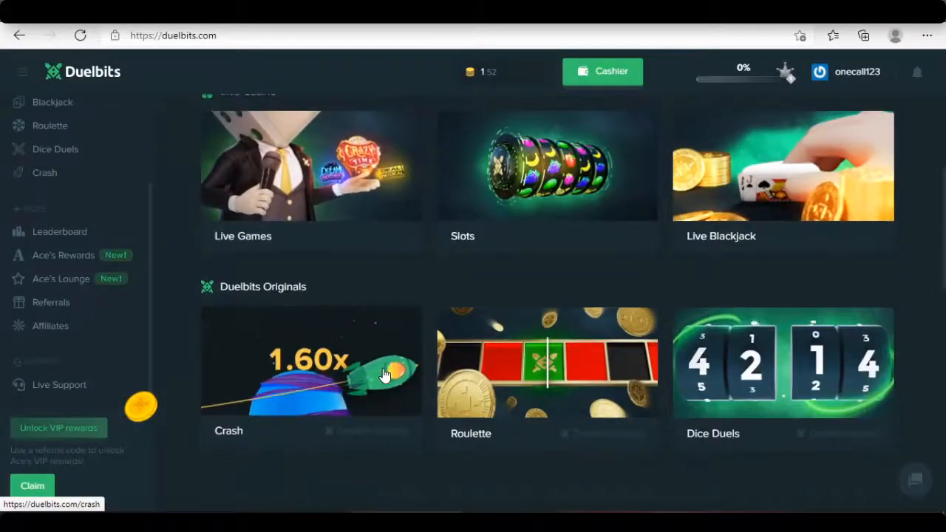
scroll(down, 3)
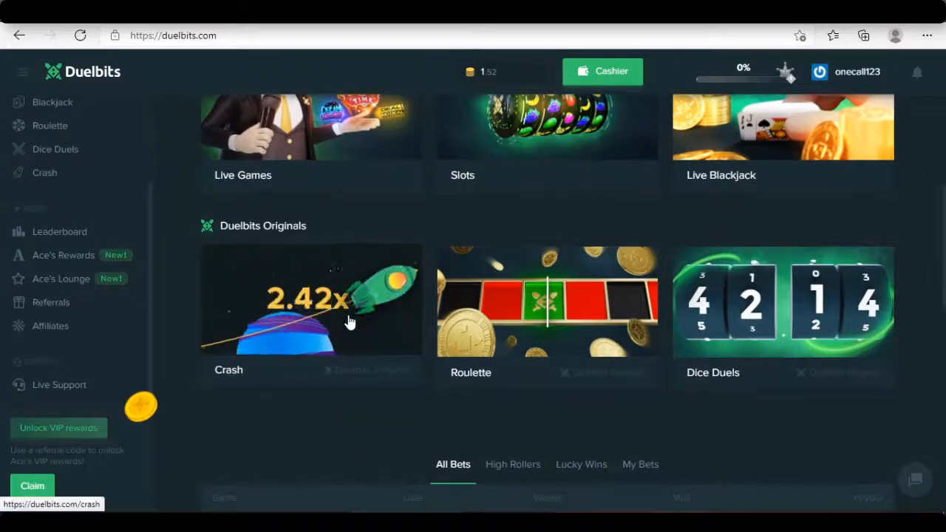
Play two 0.08-coin Crash rounds, cashing out at 1.32x and 1.24x
click(310, 311)
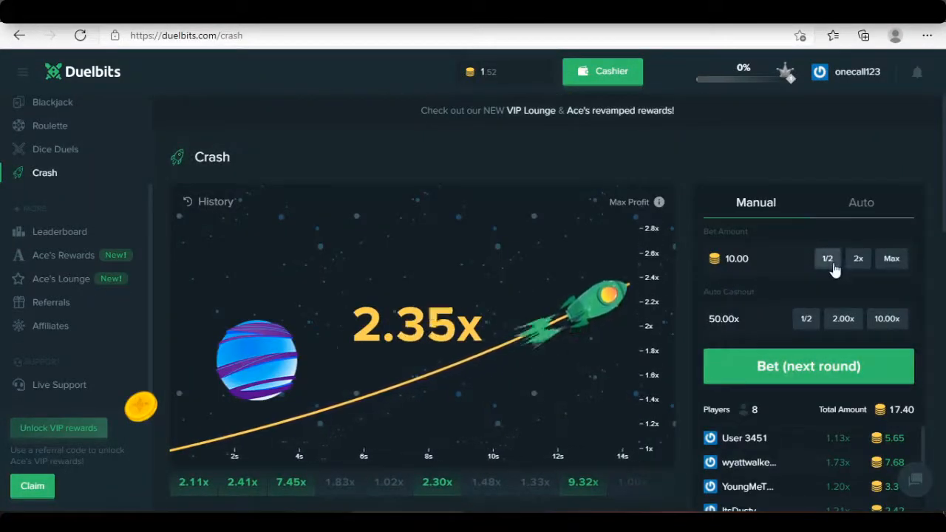
click(827, 258)
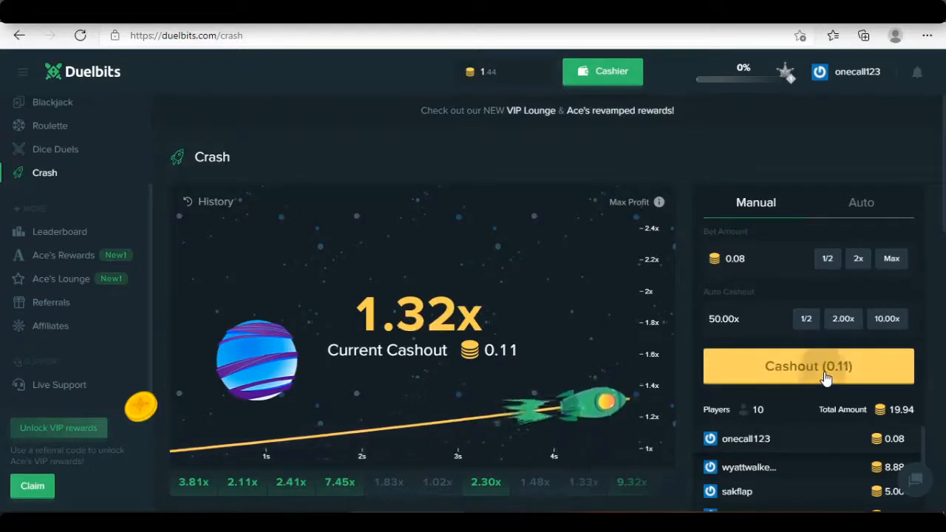
click(807, 366)
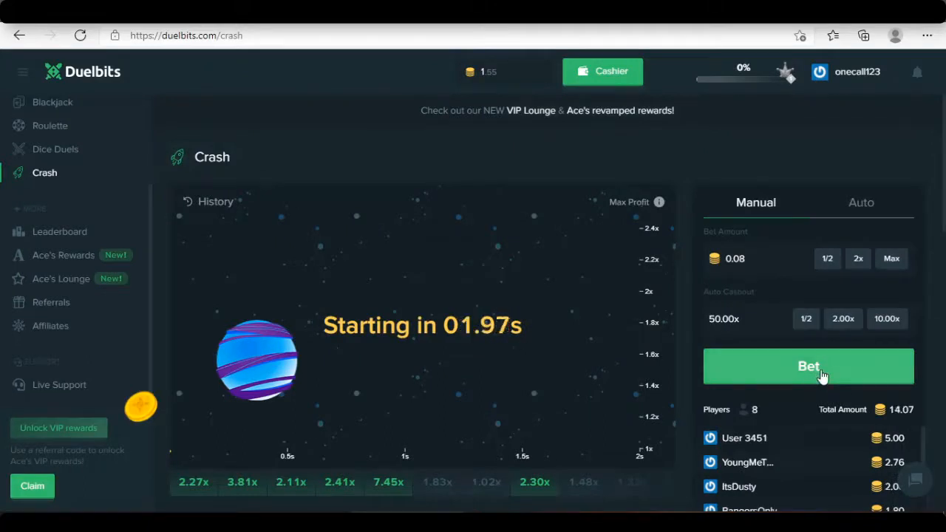
click(809, 367)
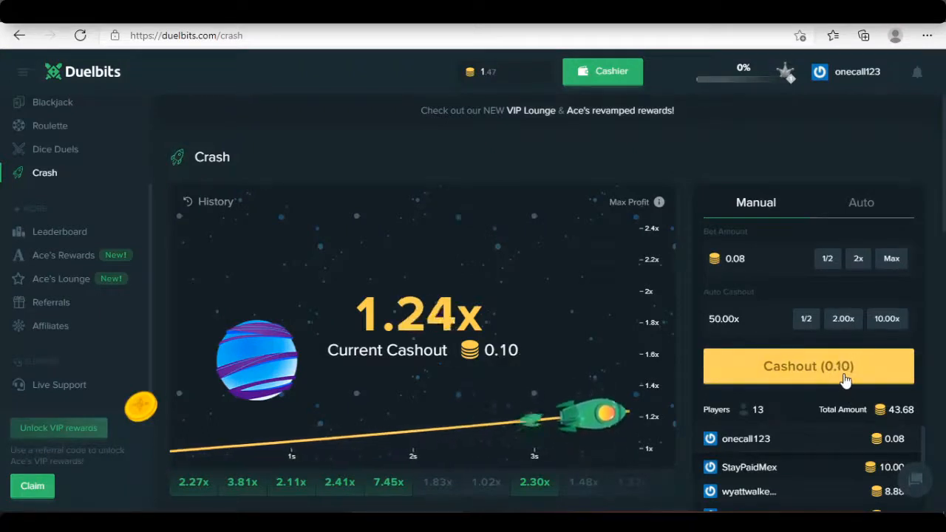
click(807, 367)
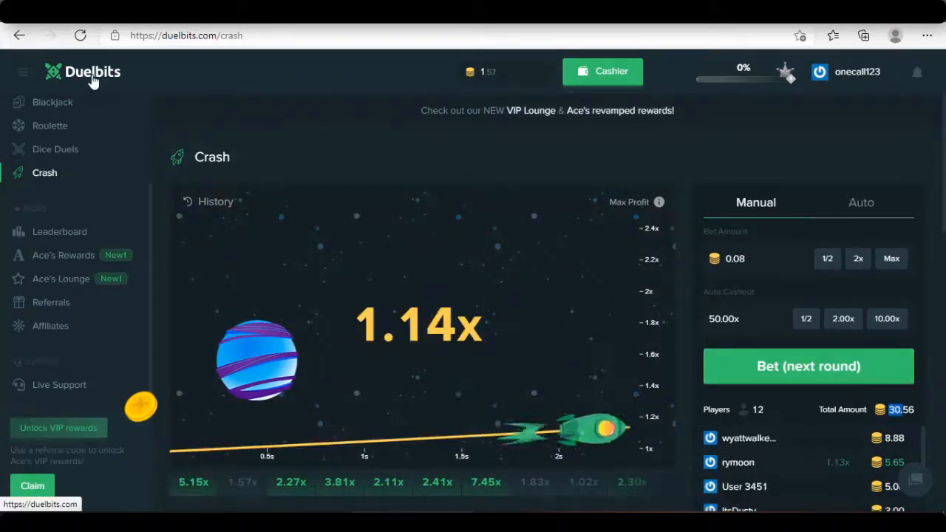
Return home and open the Duelbits Twitter profile from the footer's Social links
click(83, 71)
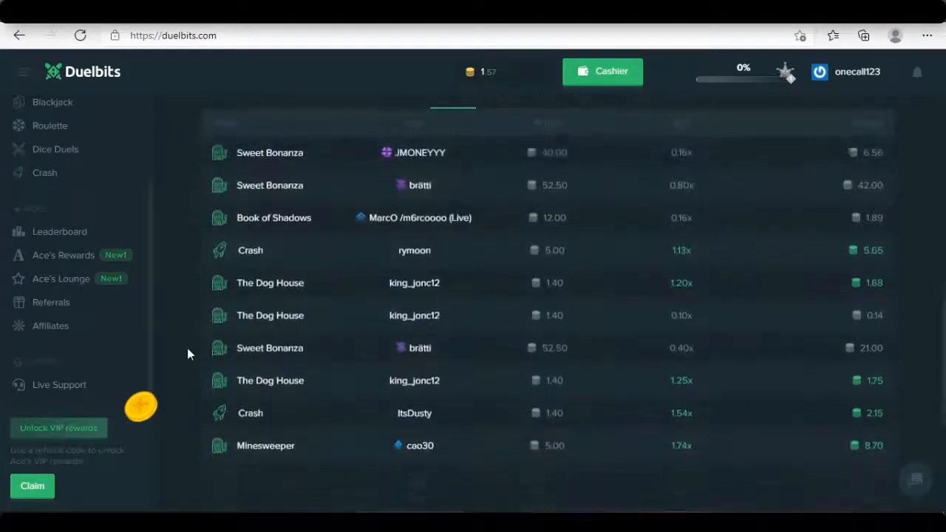
scroll(down, 3)
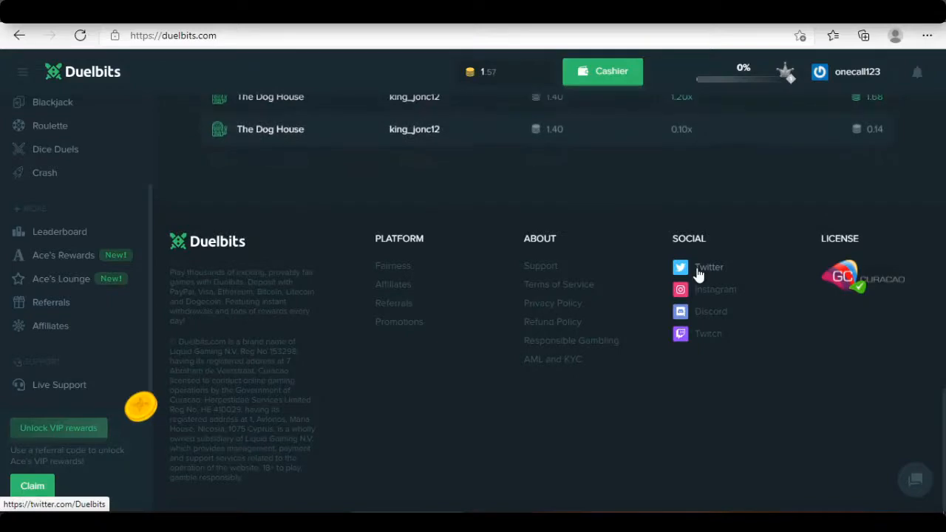
click(708, 266)
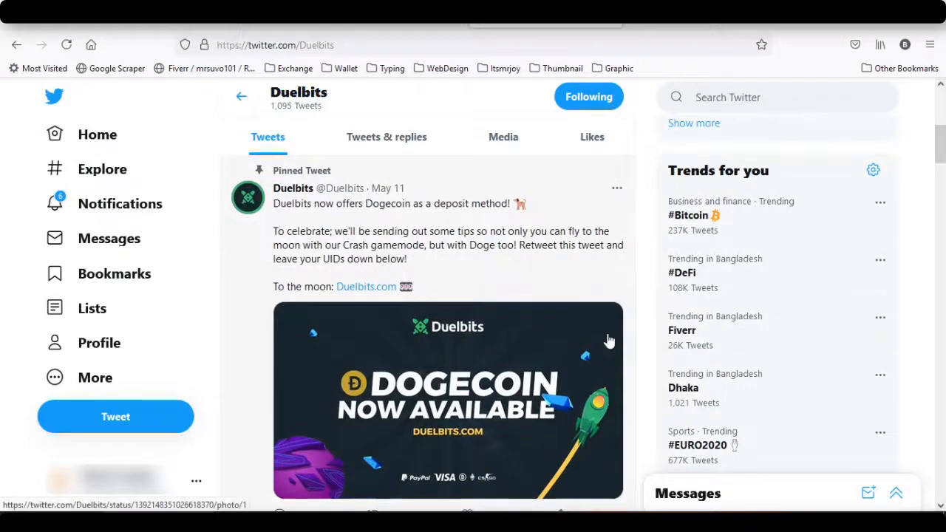
Scroll the Duelbits Twitter timeline from the pinned Dogecoin post to the slot challenge post
scroll(down, 3)
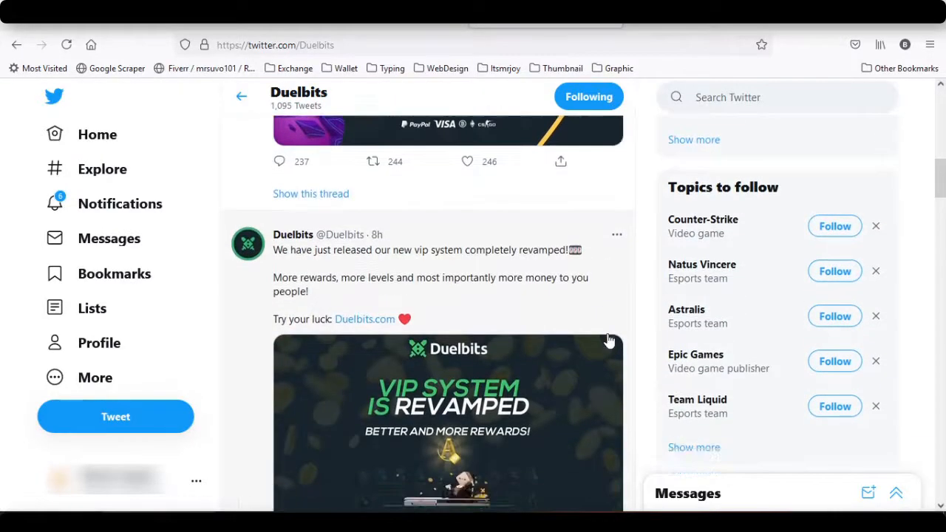
scroll(down, 3)
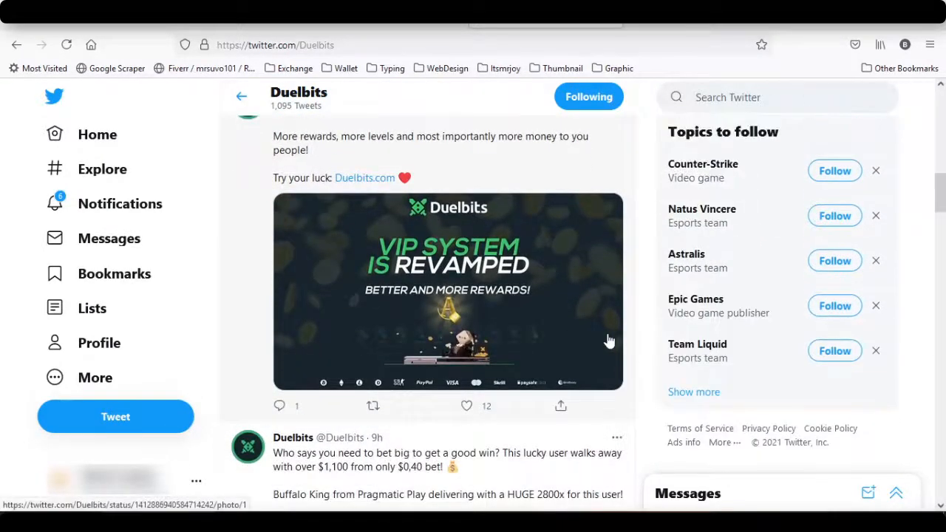
scroll(down, 3)
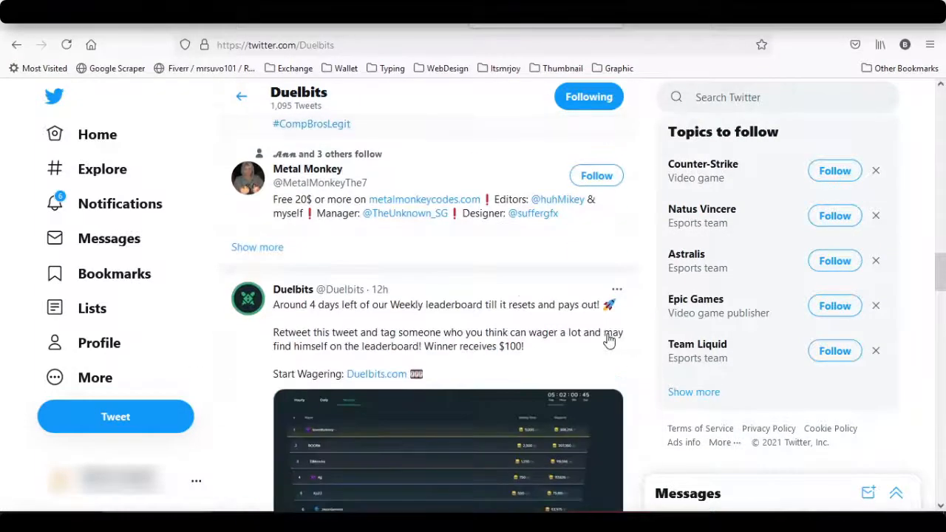
scroll(down, 3)
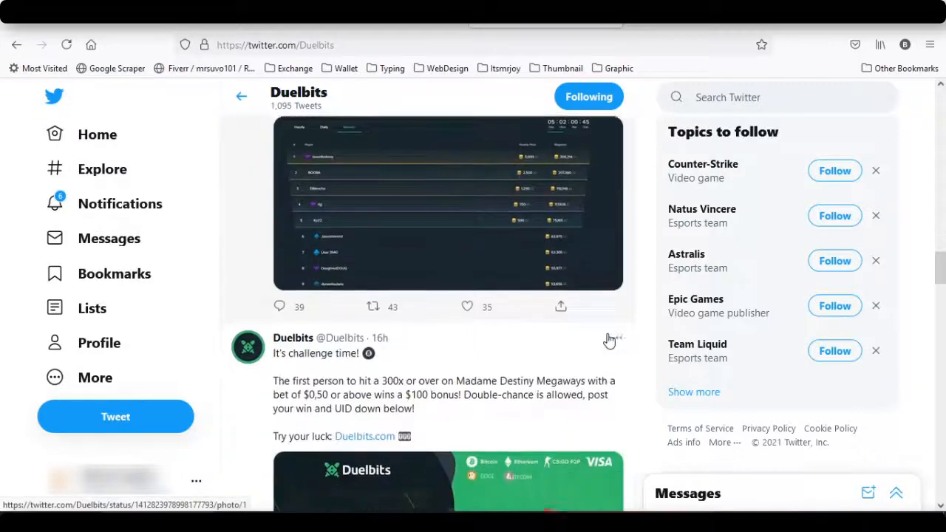
scroll(down, 3)
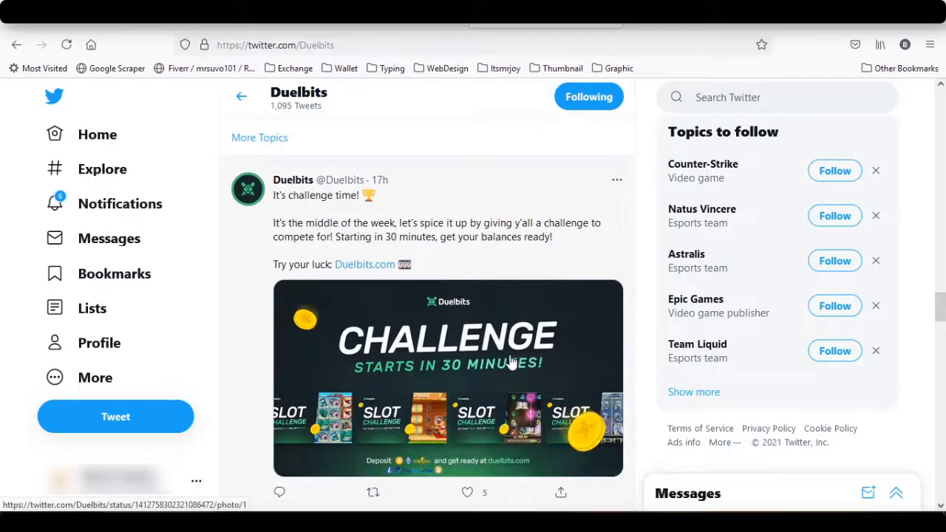
scroll(down, 3)
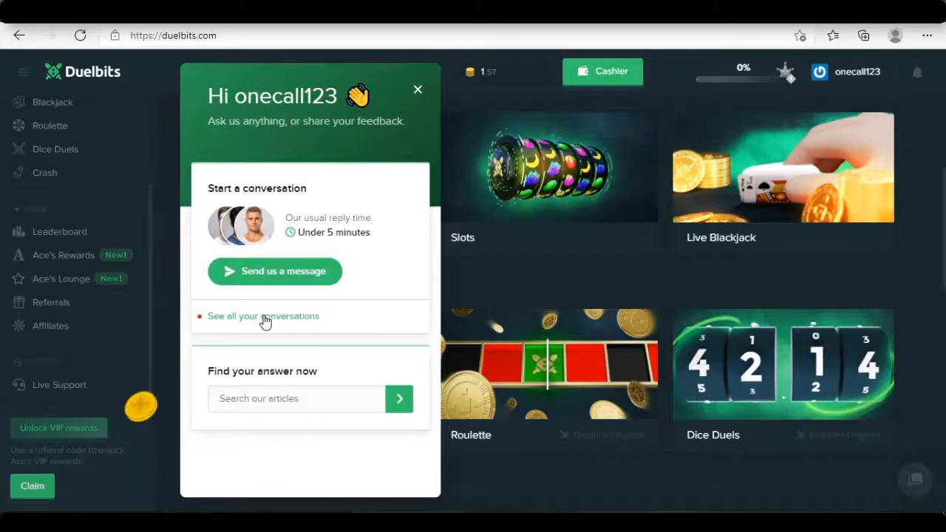
View all past support conversations, return to the chat start page, and begin a new message
click(263, 317)
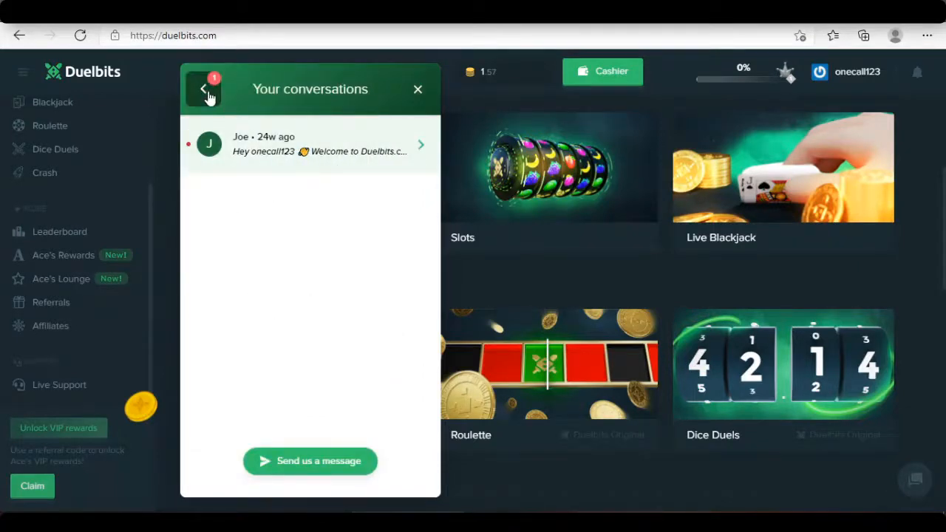
click(204, 89)
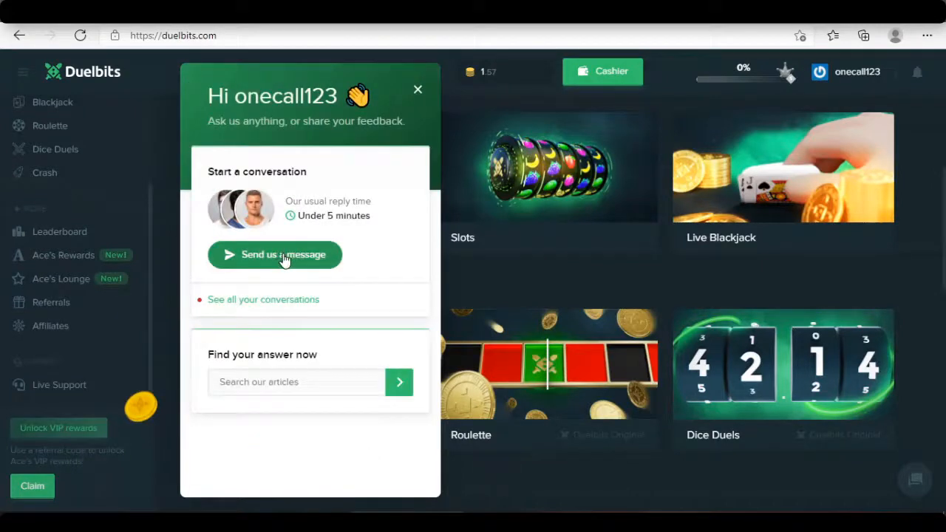
click(275, 254)
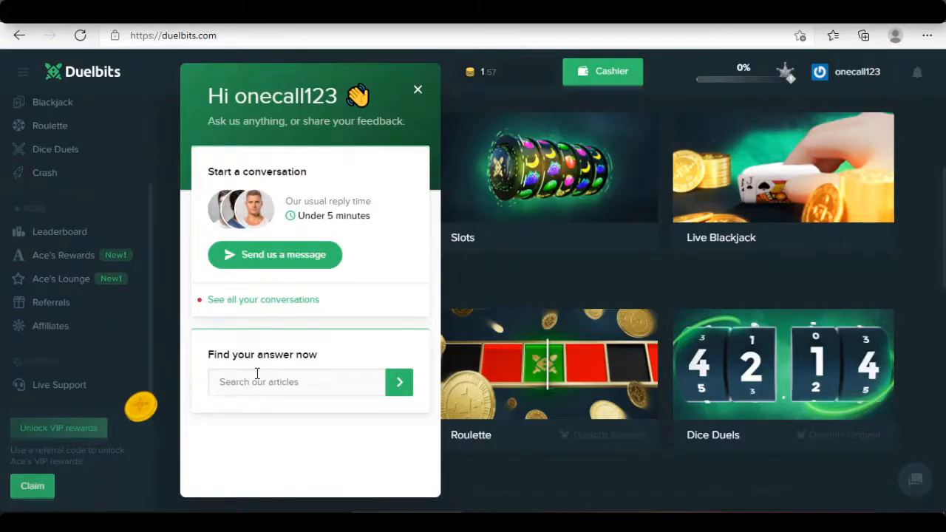
mouse_move(269, 347)
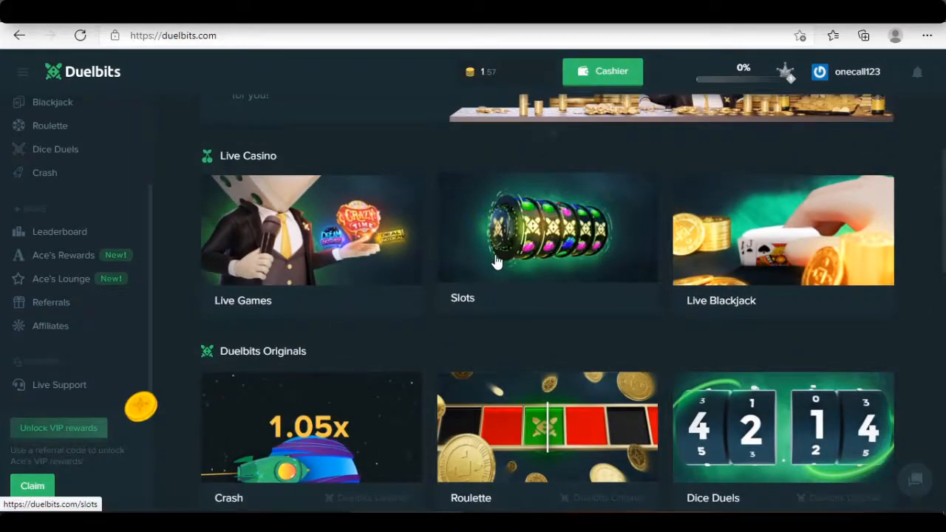
mouse_move(510, 402)
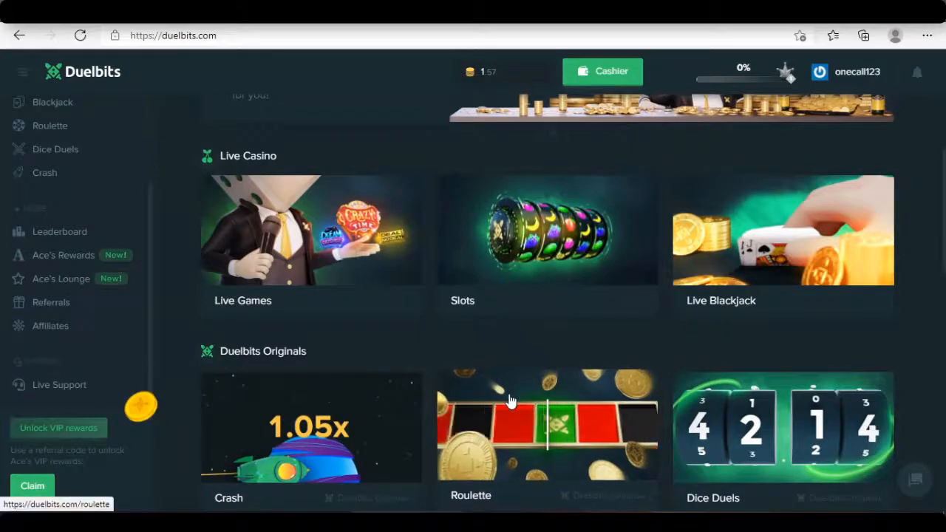
mouse_move(828, 288)
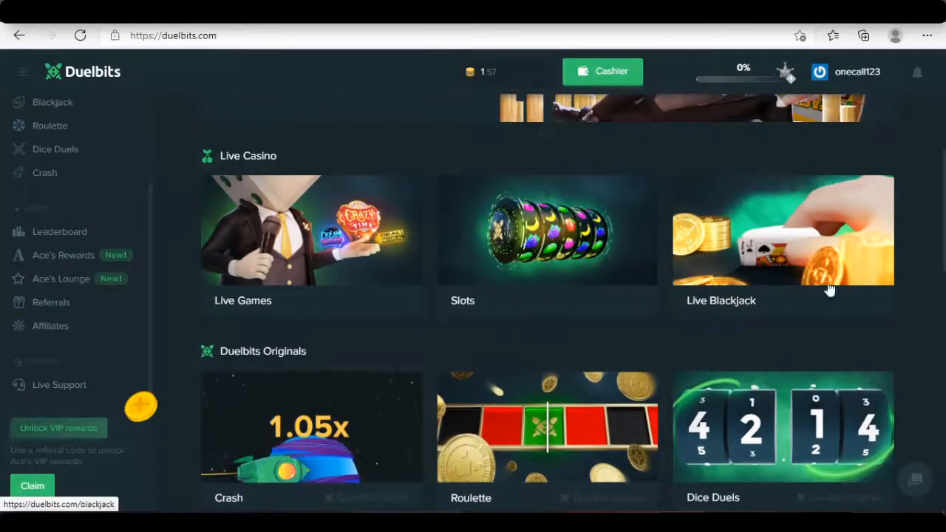